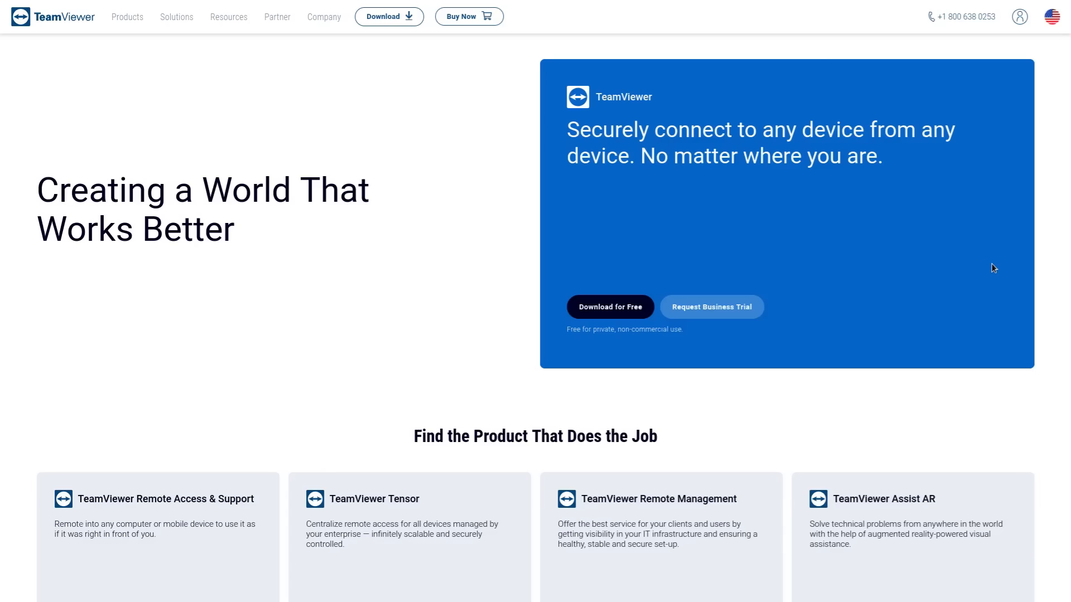
mouse_move(987, 268)
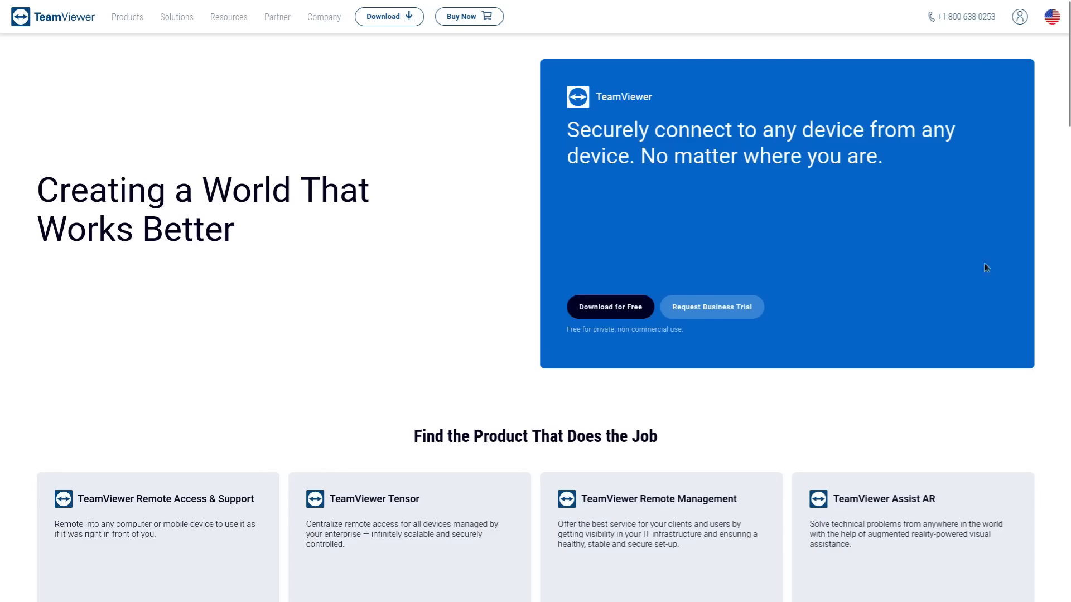
mouse_move(830, 255)
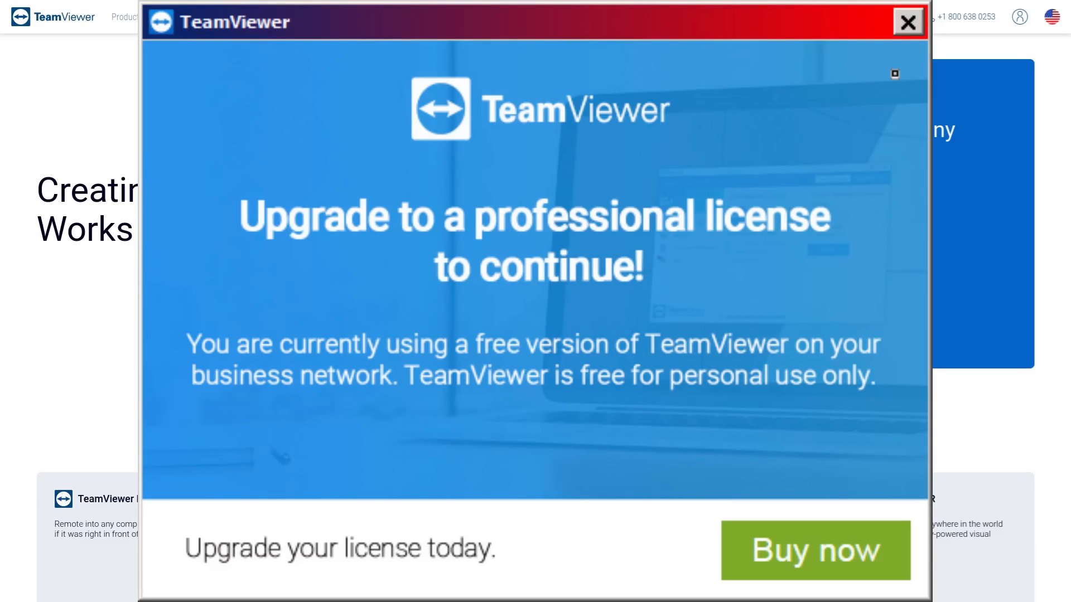
Step: Dismiss the professional license notice and the connection blocked message
left_click(908, 21)
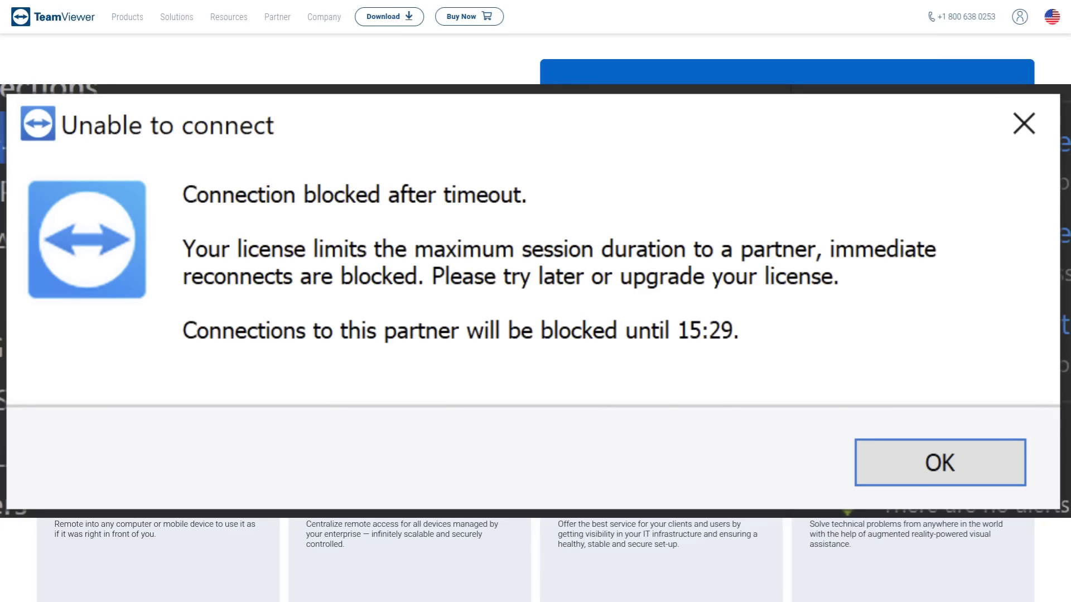
left_click(940, 461)
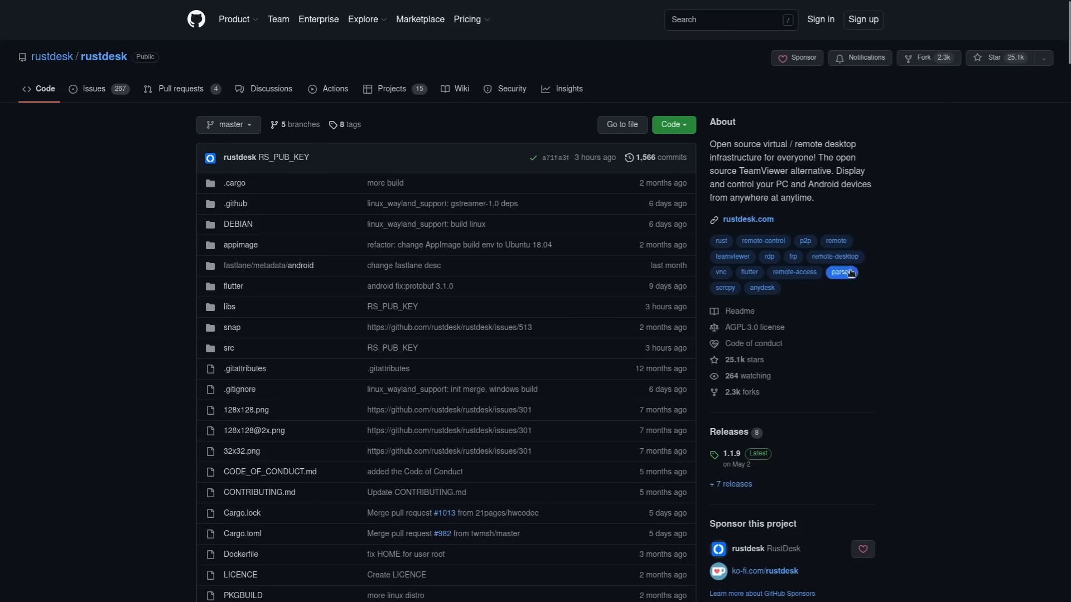
mouse_move(961, 315)
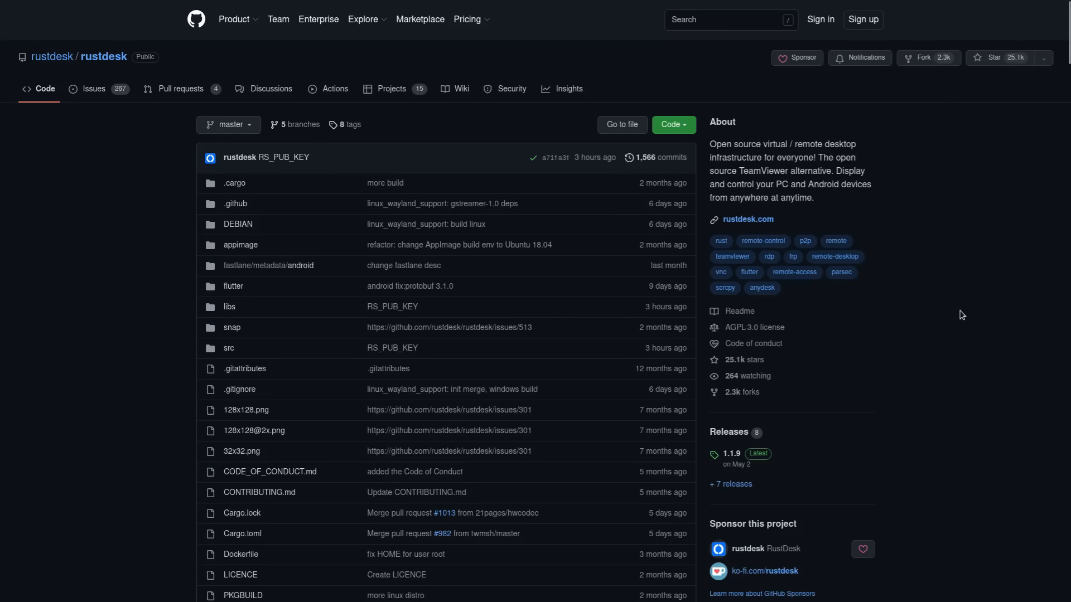
scroll("down", 3)
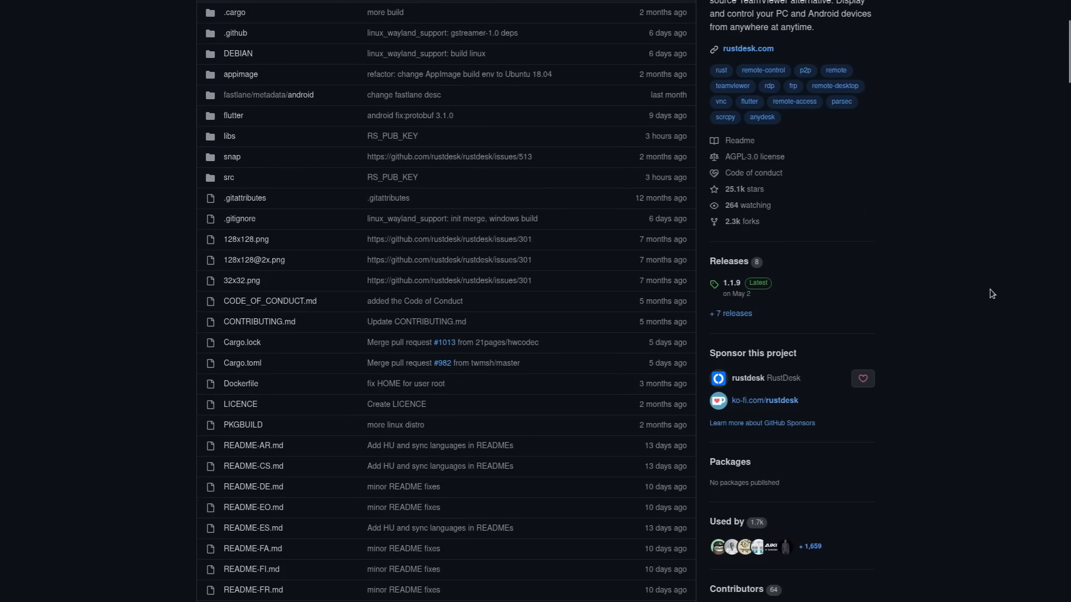
left_click(747, 47)
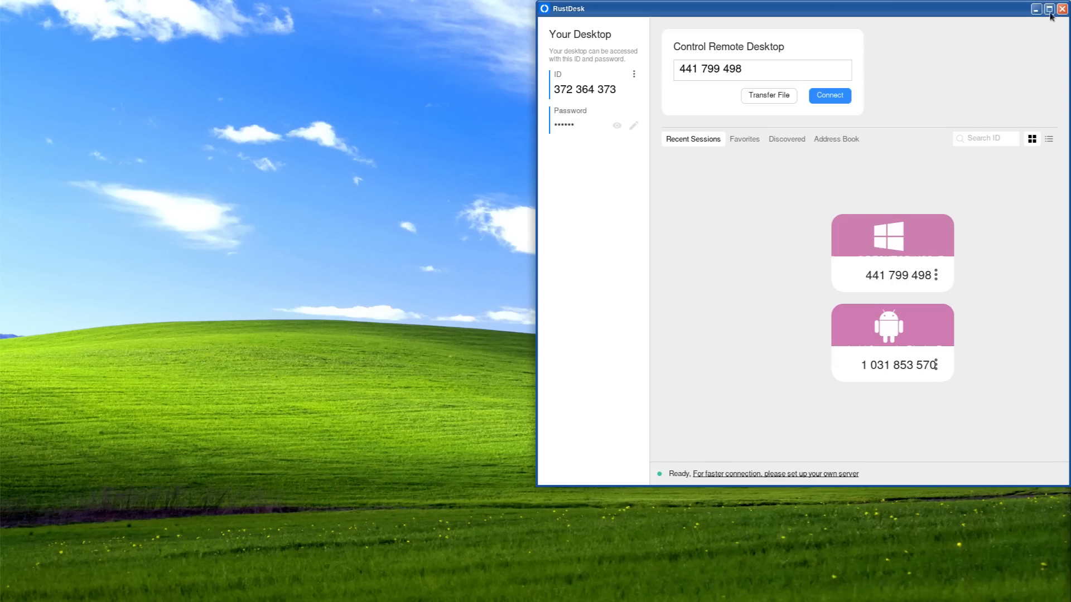
Step: Maximize the RustDesk client window to fill the screen
left_click(1050, 8)
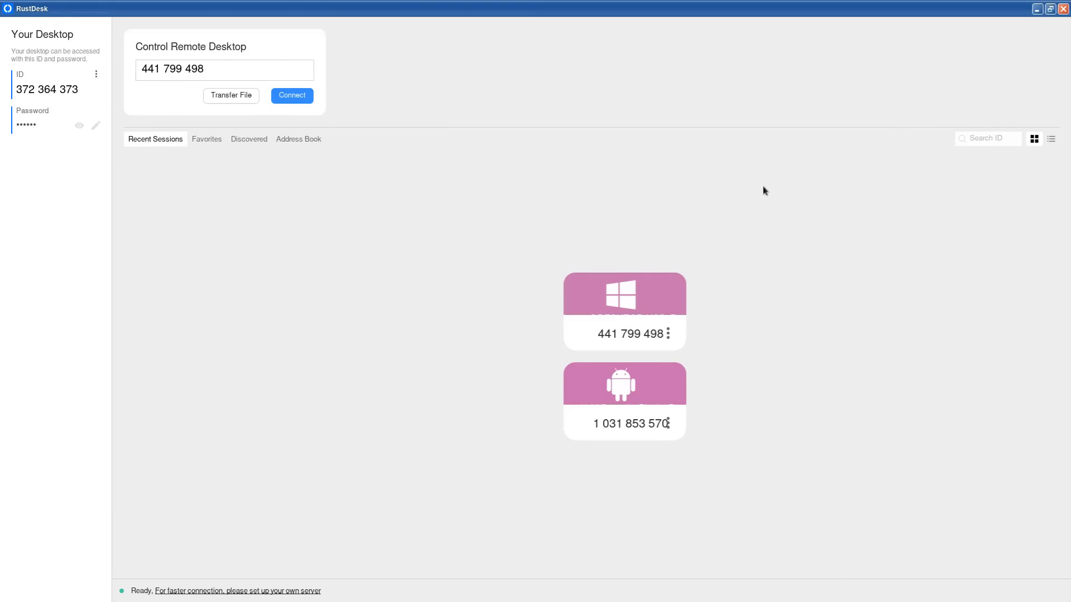
mouse_move(760, 194)
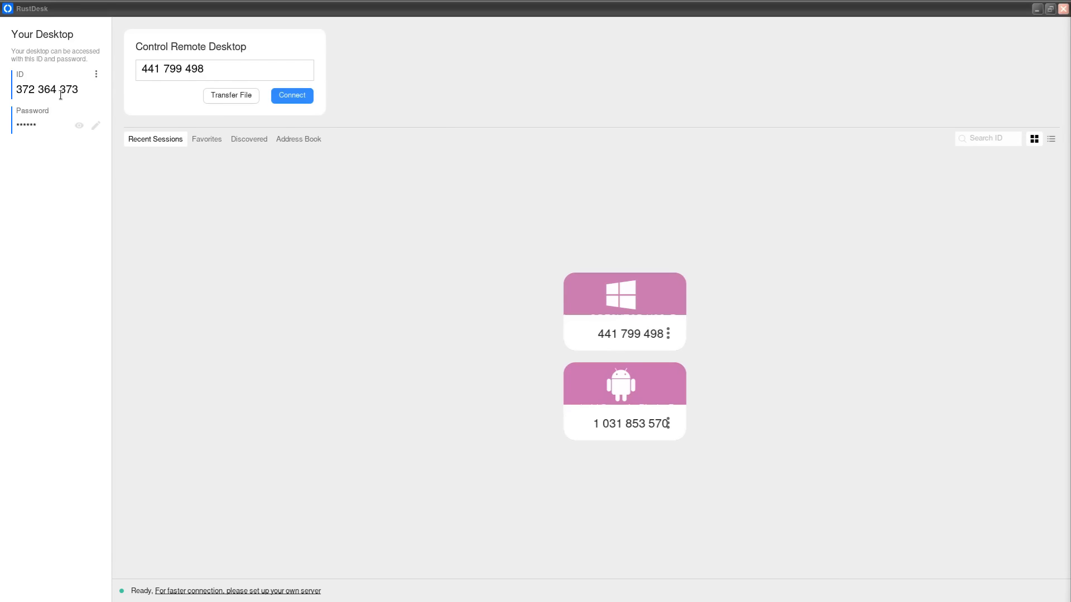
mouse_move(78, 127)
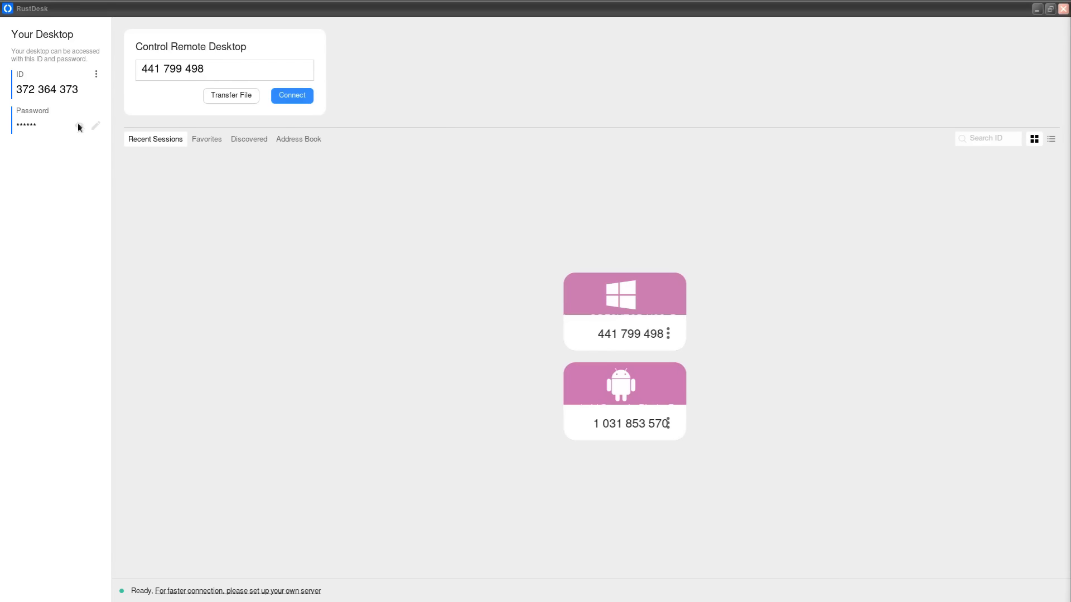
left_click(82, 126)
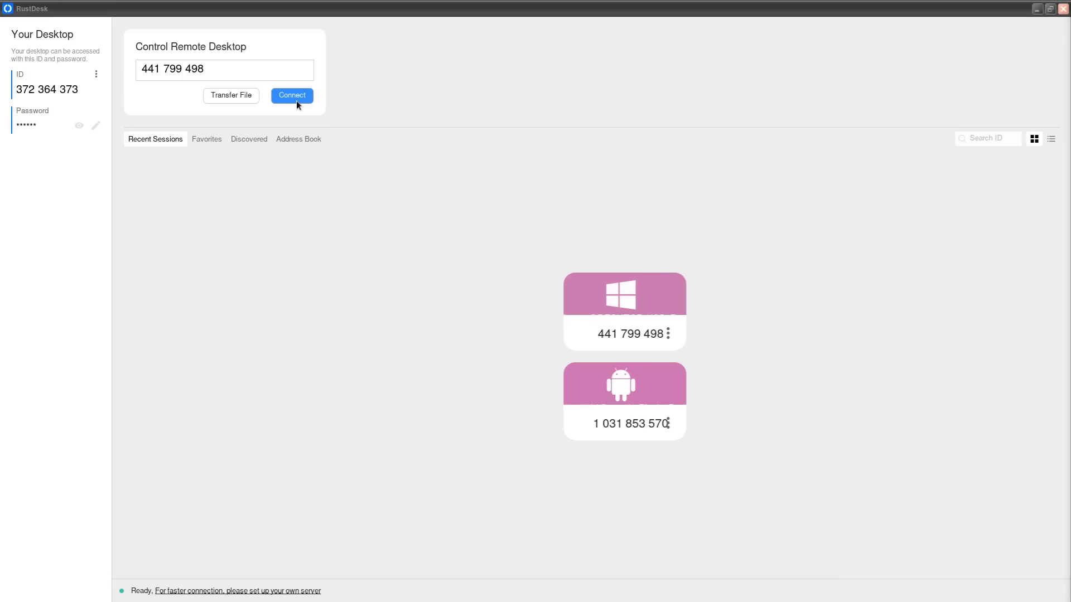
mouse_move(291, 114)
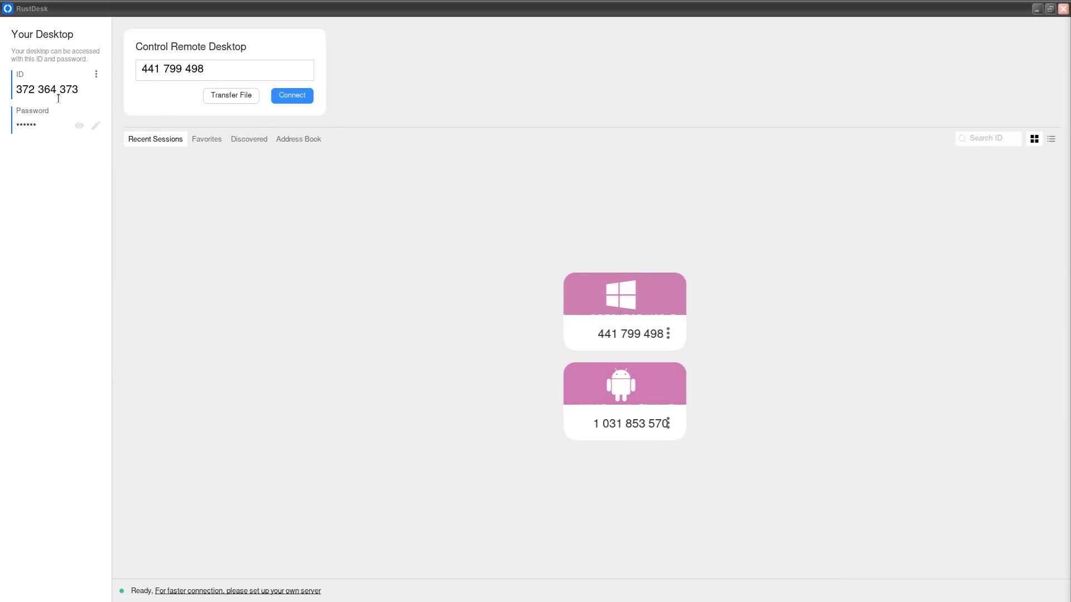
mouse_move(57, 105)
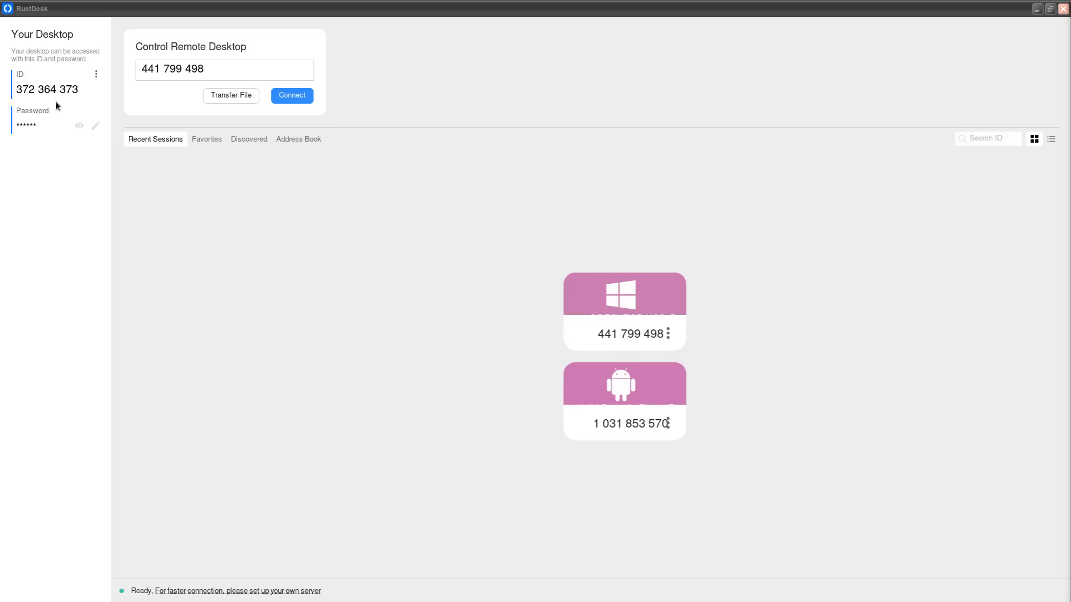
Step: Reveal the one-time access password, regenerate a new one, and mask it again
left_click(80, 126)
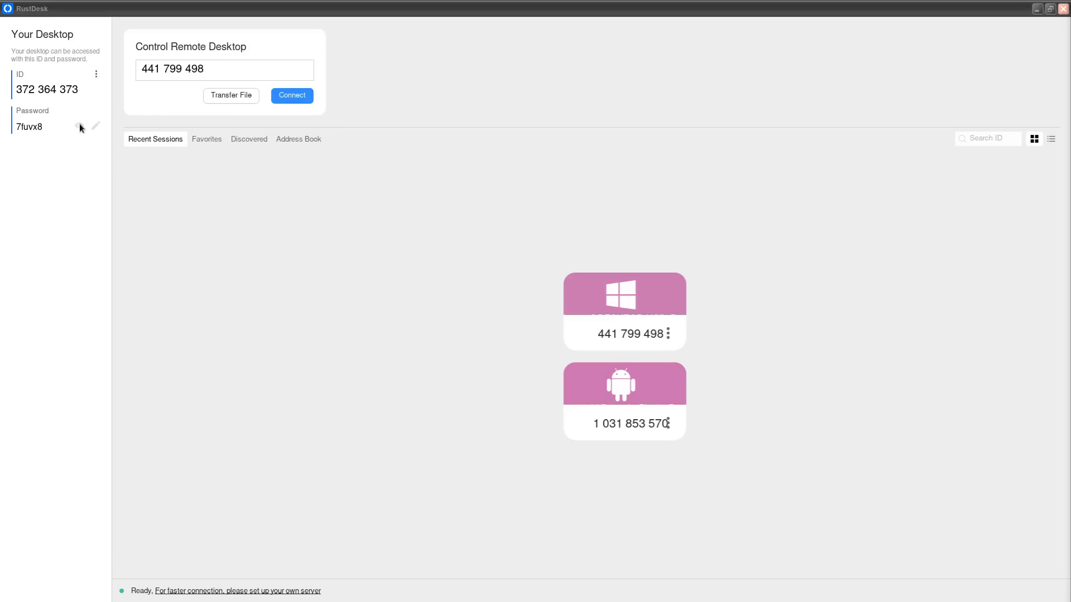
left_click(79, 126)
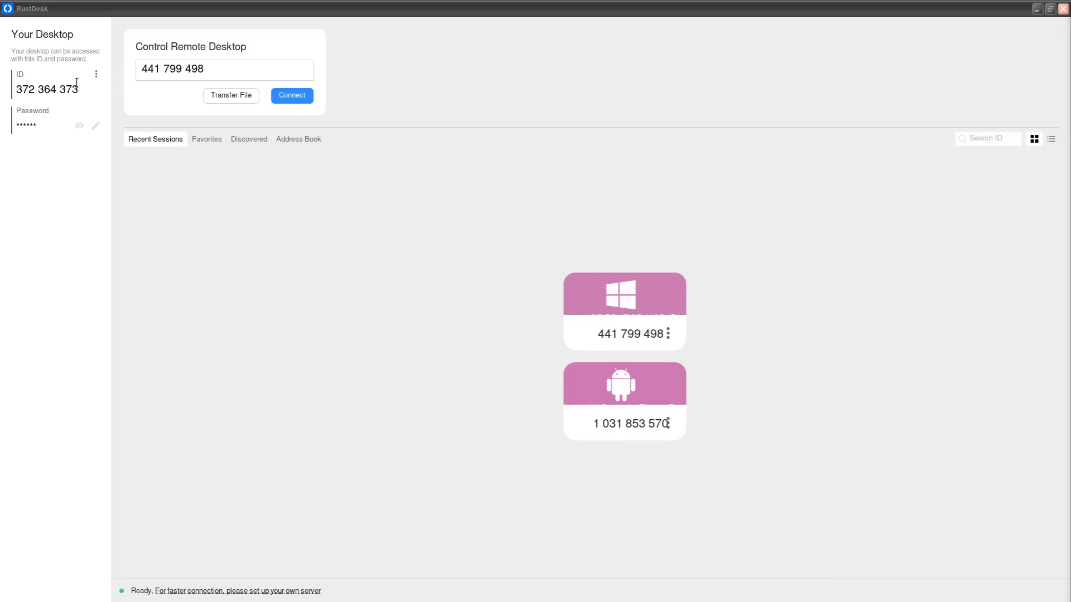
left_click(79, 126)
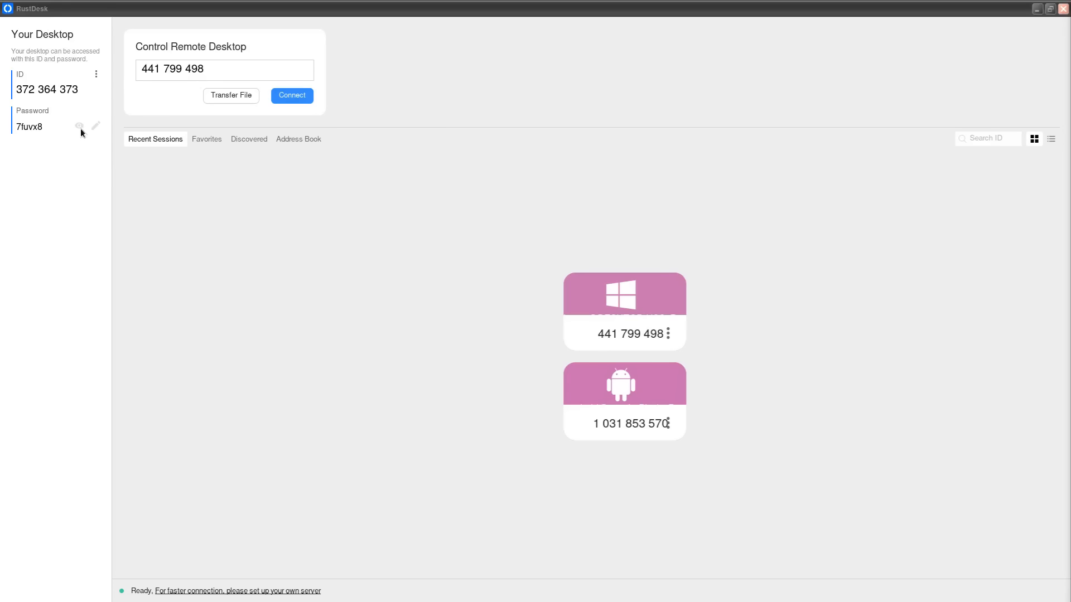
left_click(96, 126)
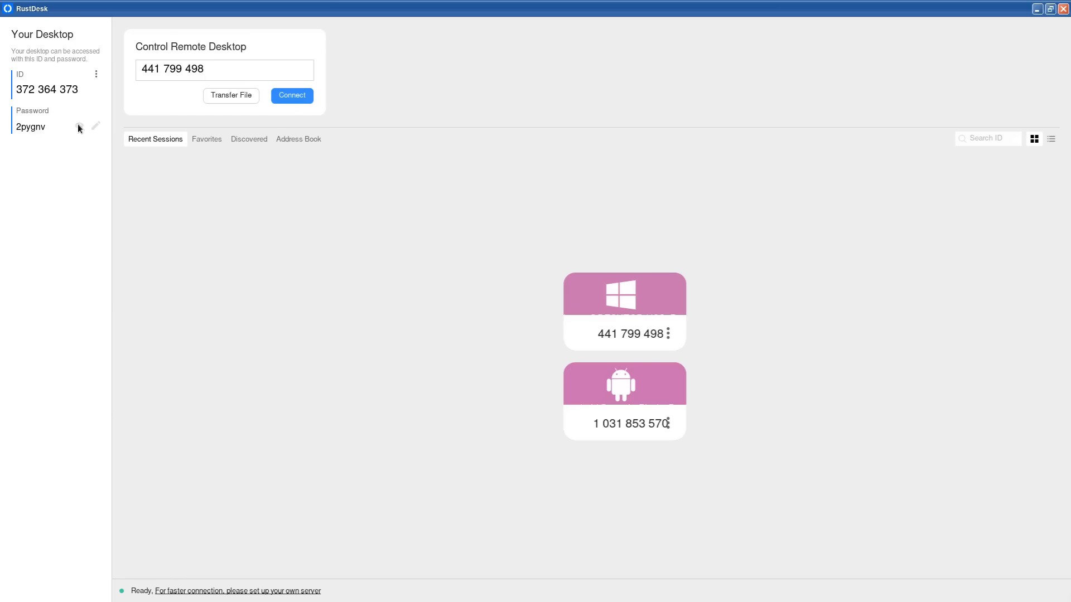
left_click(78, 126)
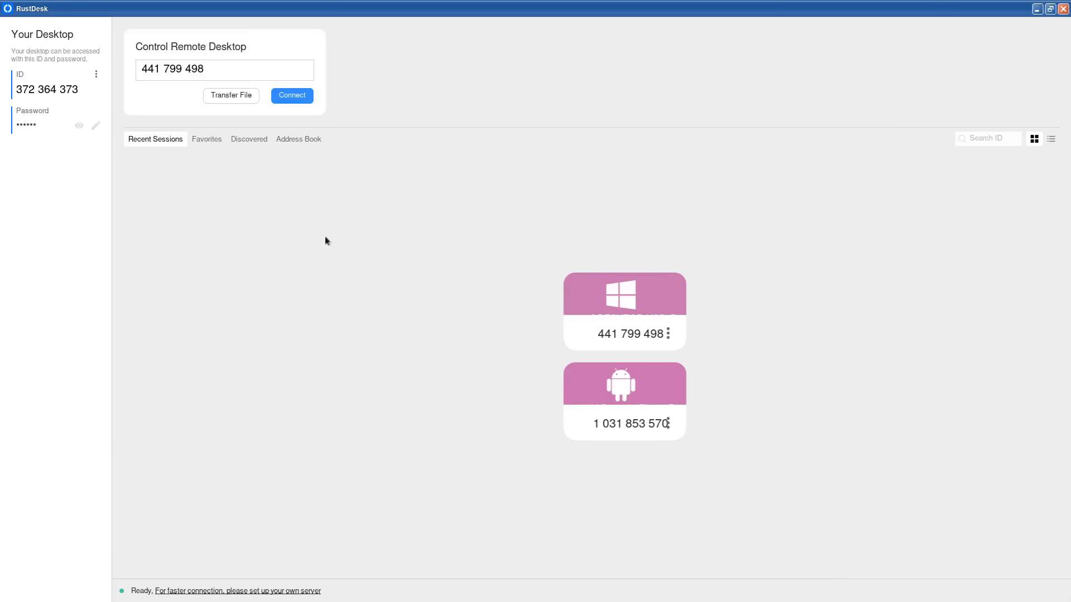
mouse_move(366, 256)
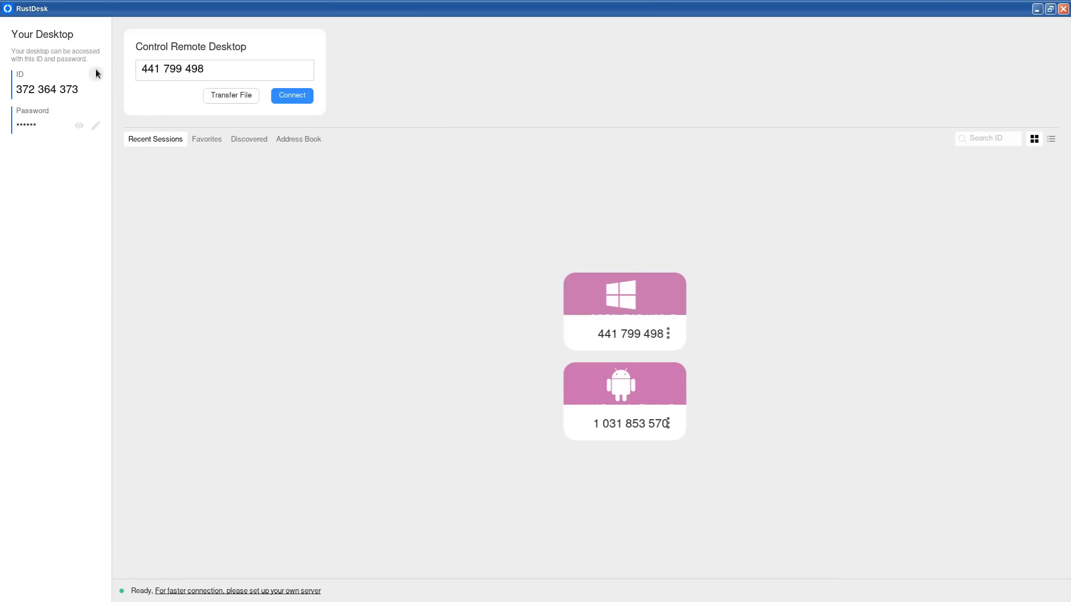
Step: Choose Change ID from the ID options menu to bring up the Change ID dialog
left_click(96, 74)
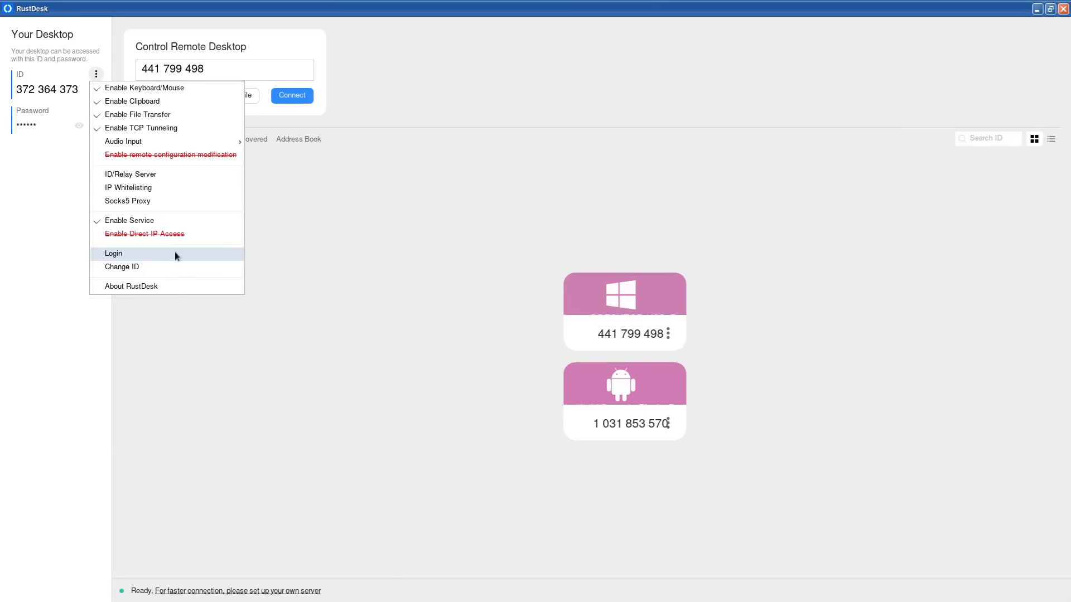
left_click(122, 267)
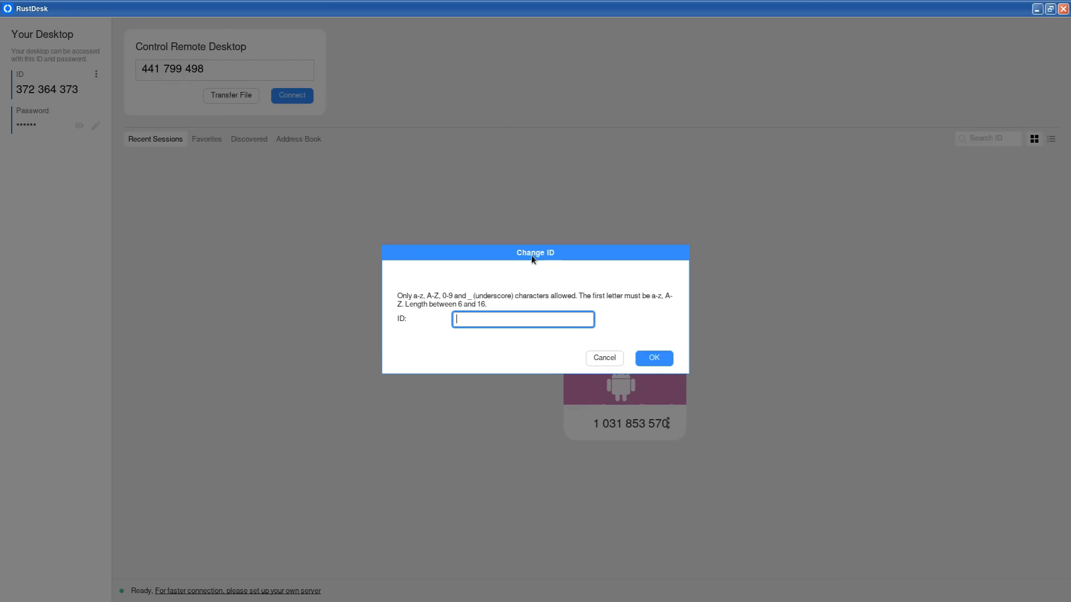
mouse_move(602, 233)
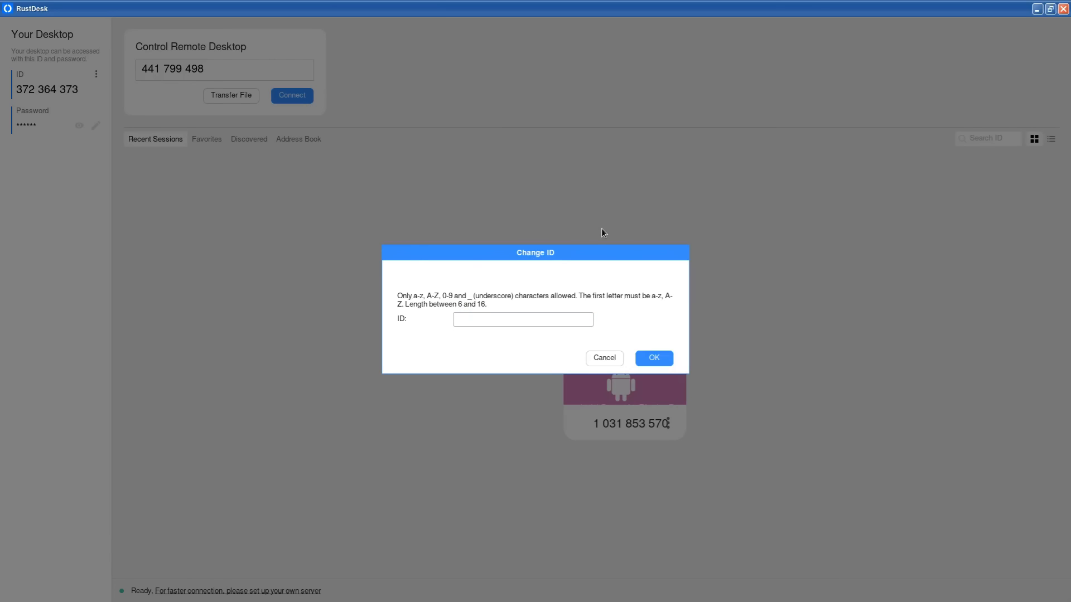
Step: Submit the new ID a12345678, see it rejected as not supported by the server, and dismiss it
left_click(522, 319)
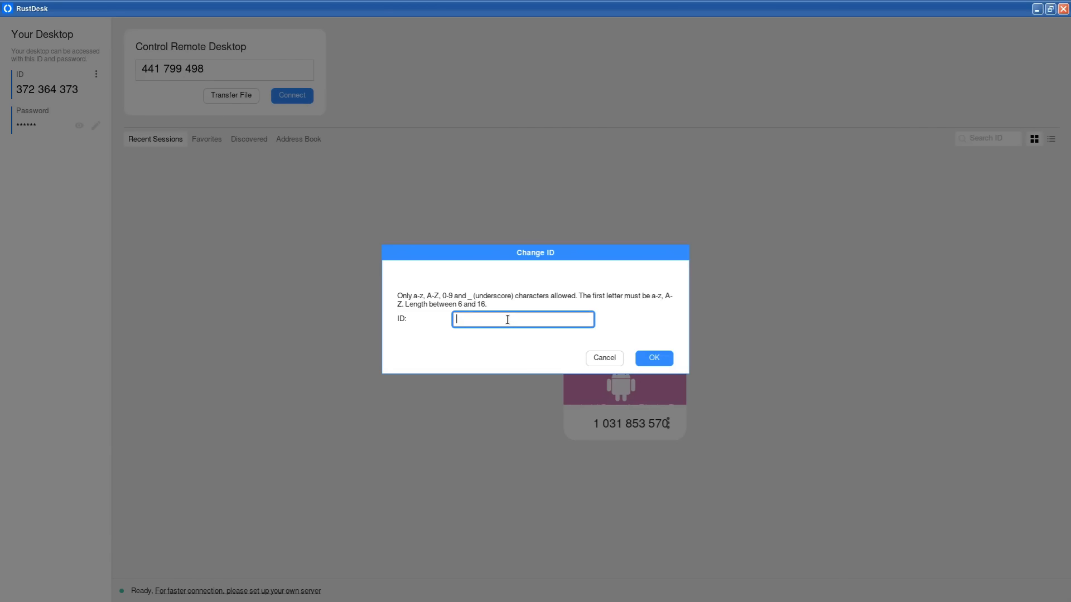
type("a")
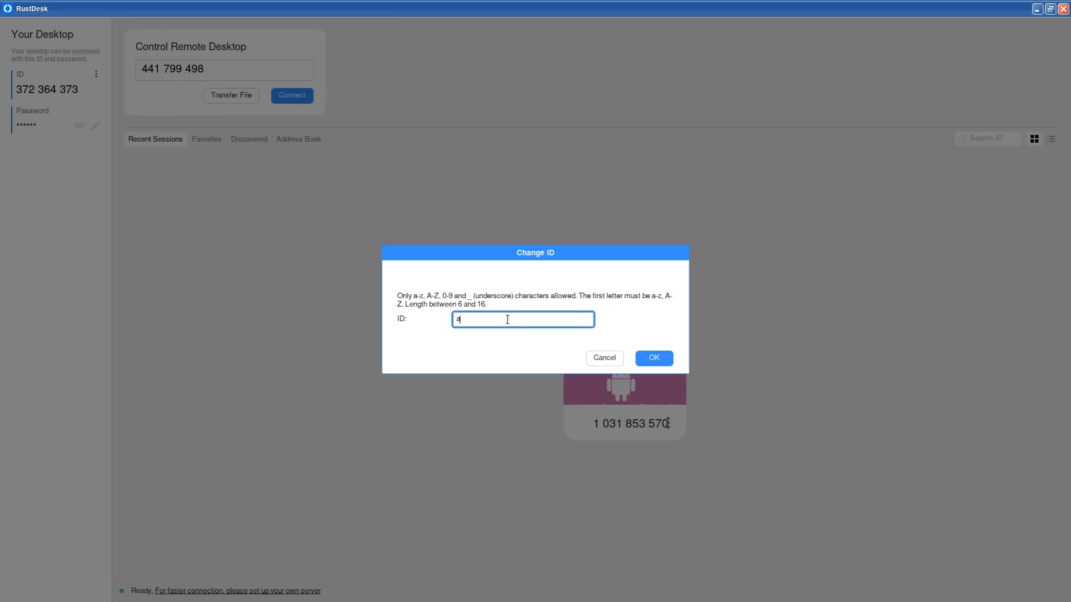
type("1234")
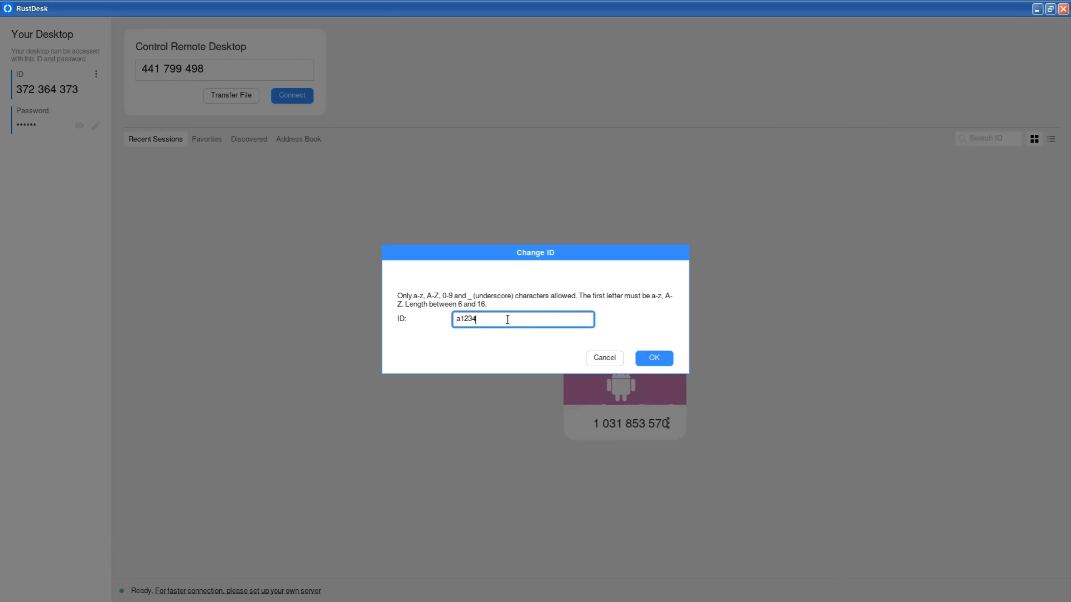
type("56")
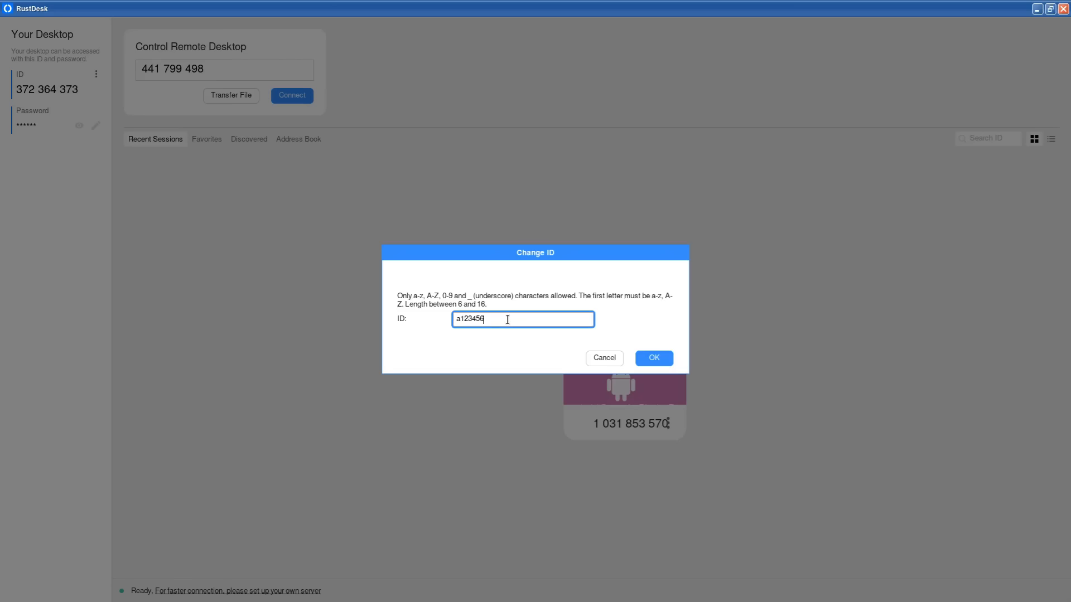
type("78")
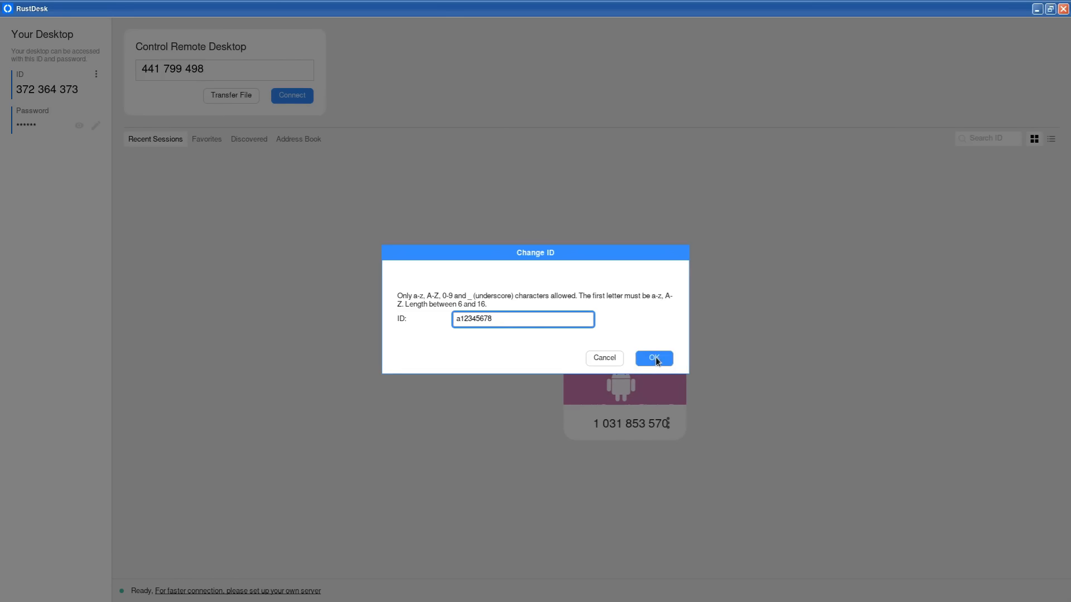
left_click(653, 358)
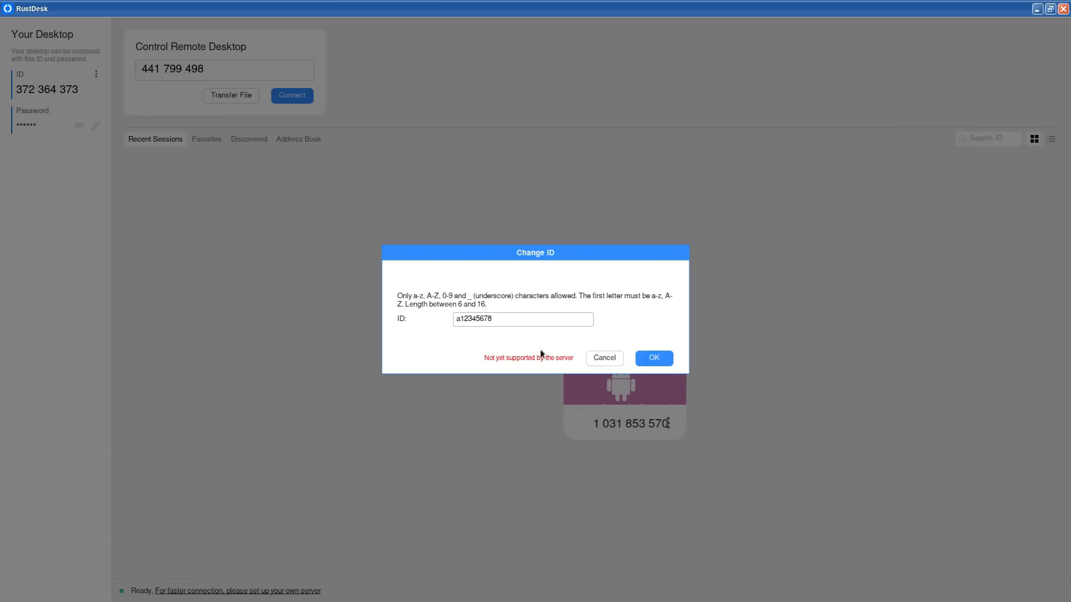
mouse_move(677, 322)
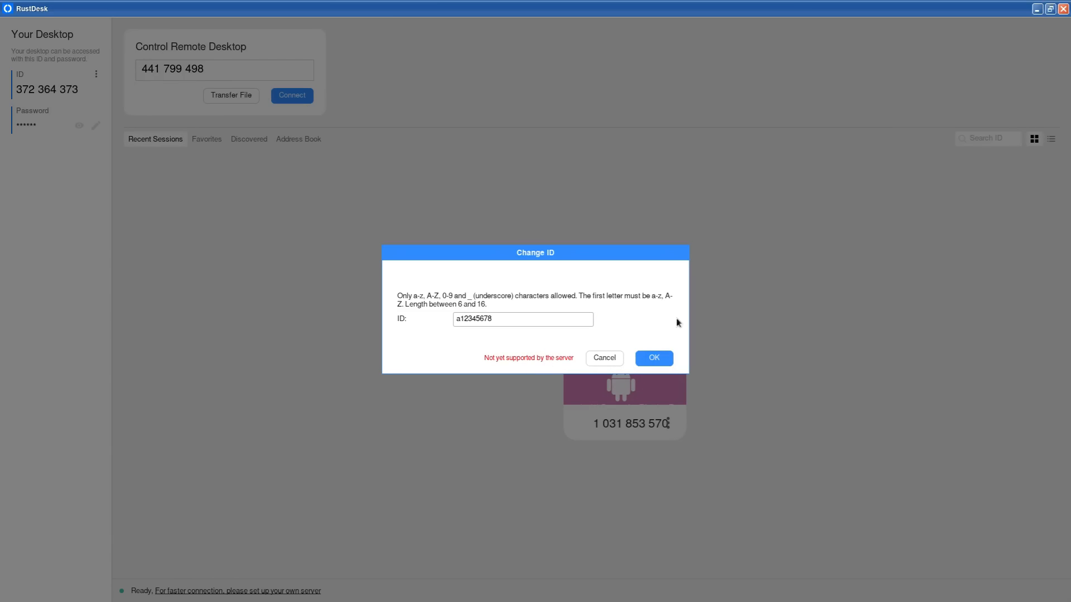
left_click(603, 358)
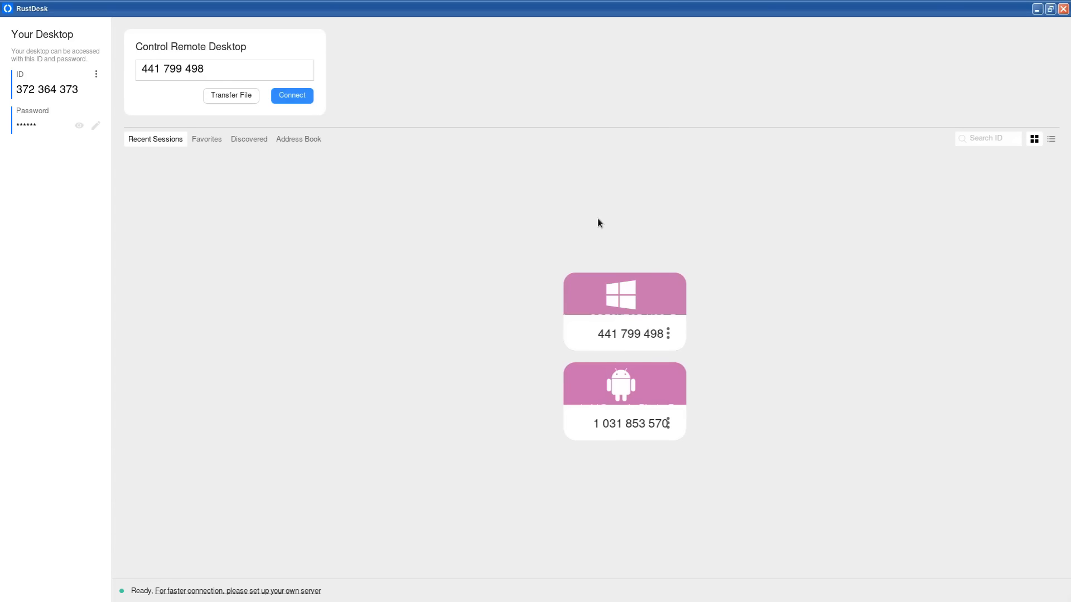
mouse_move(308, 58)
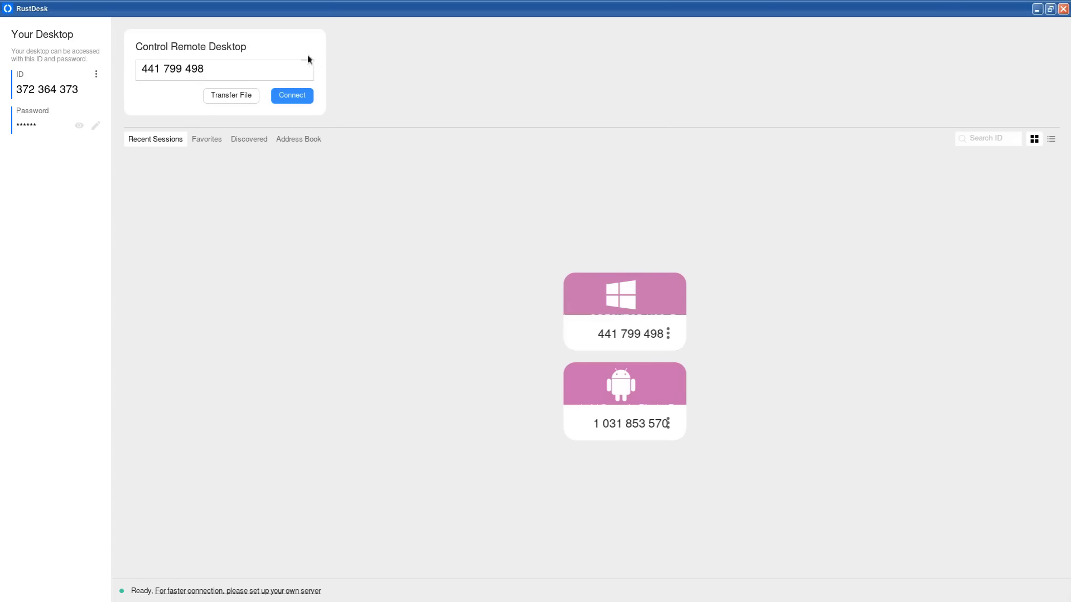
mouse_move(164, 598)
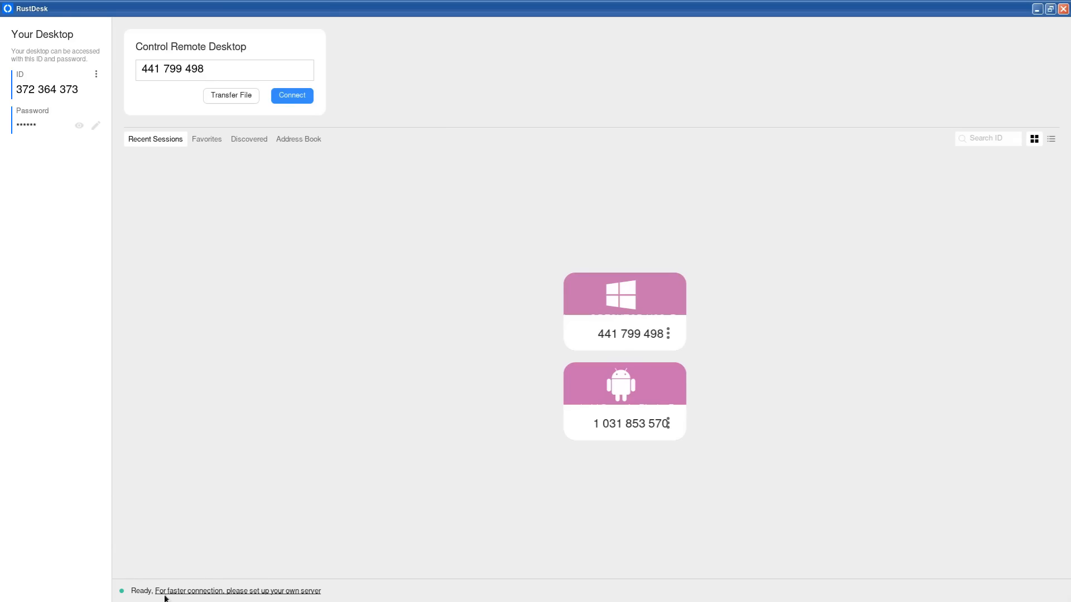
mouse_move(163, 591)
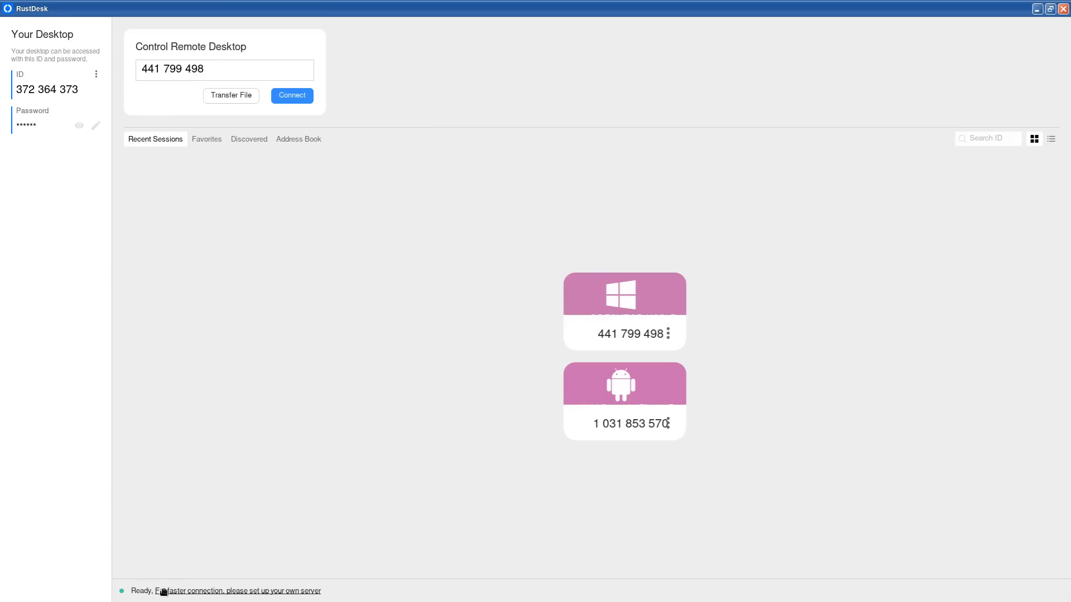
mouse_move(257, 178)
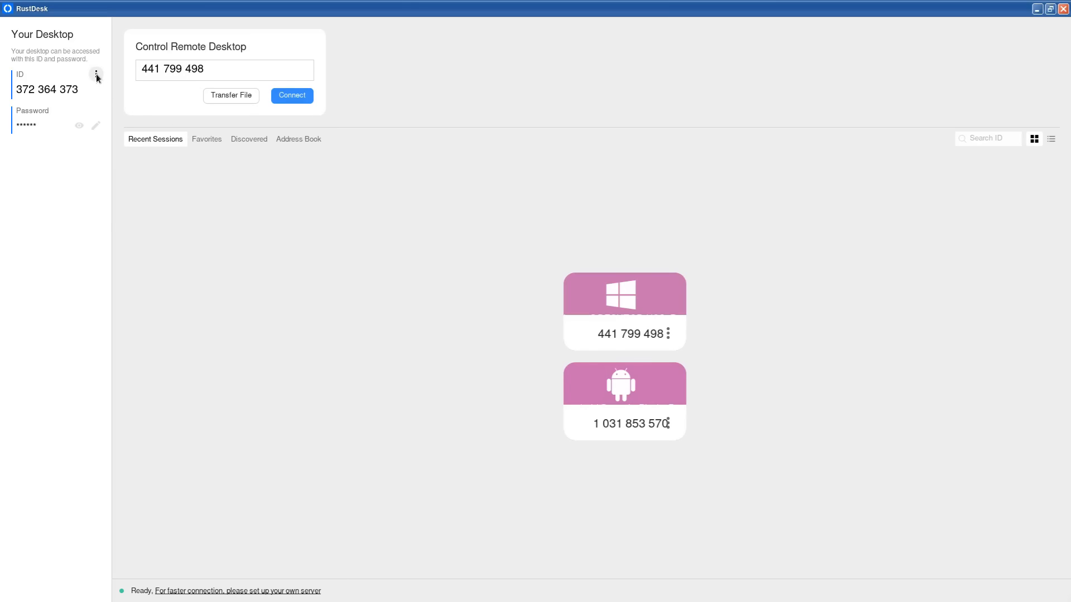
Step: Bring up the options menu next to this desktop's ID
left_click(96, 75)
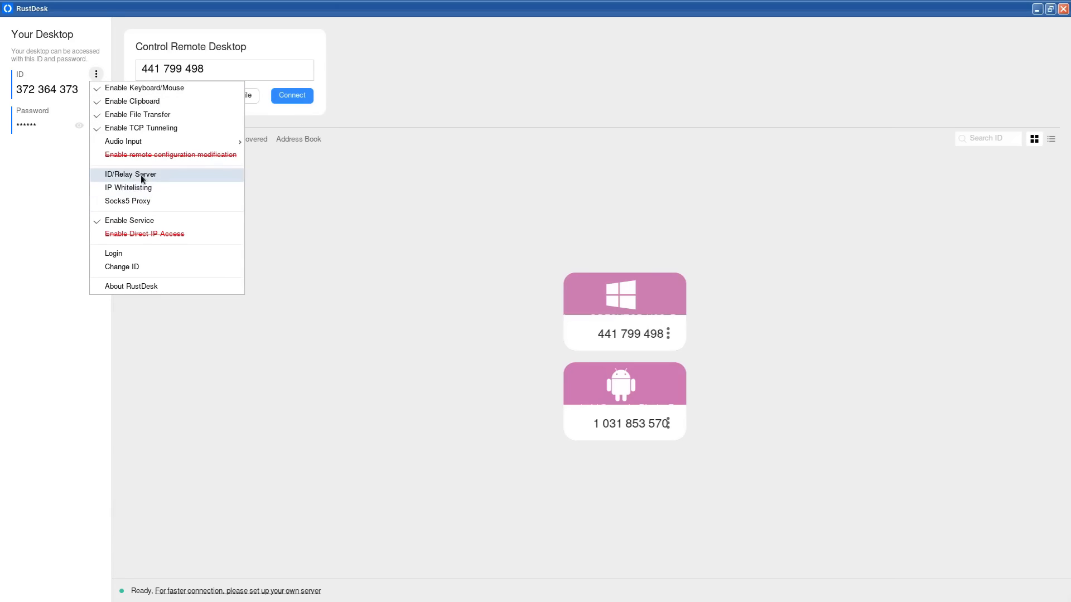
mouse_move(144, 180)
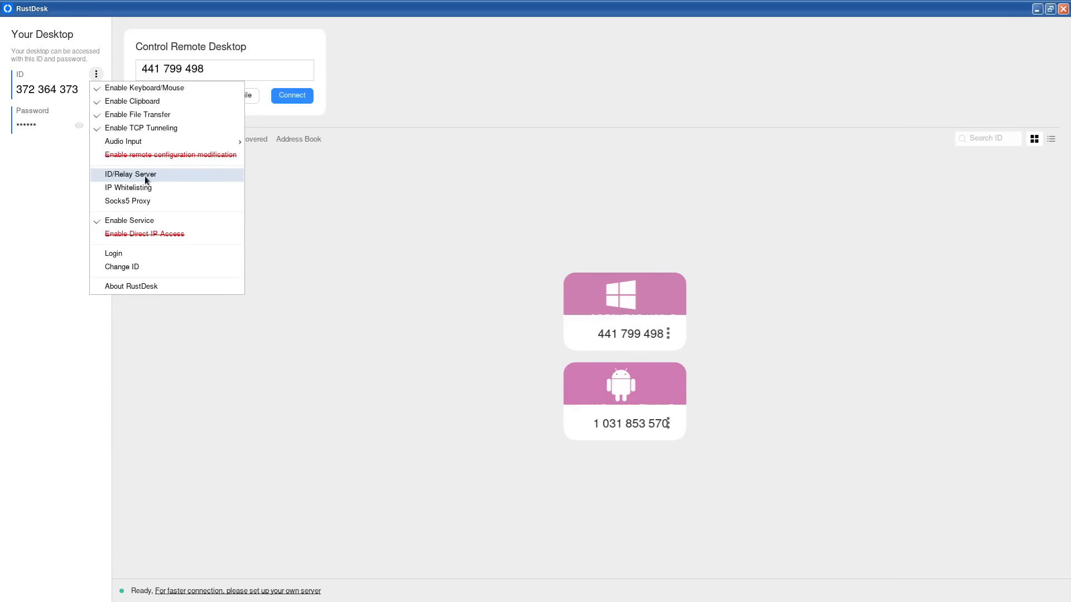
Step: Review the ID/Relay Server dialog with ID, relay, API server and key fields left empty
left_click(129, 174)
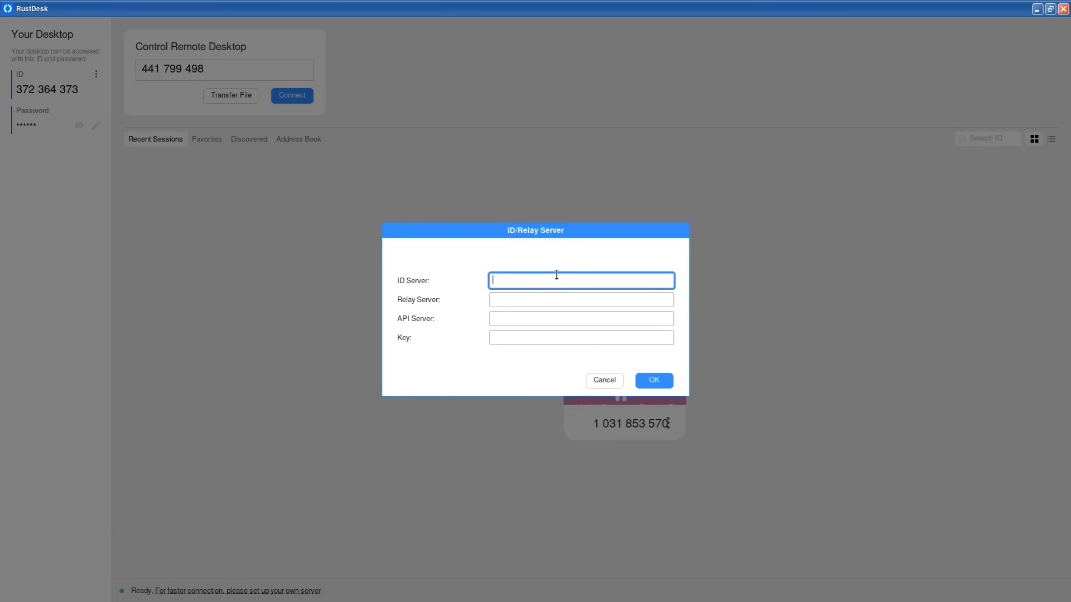
mouse_move(554, 279)
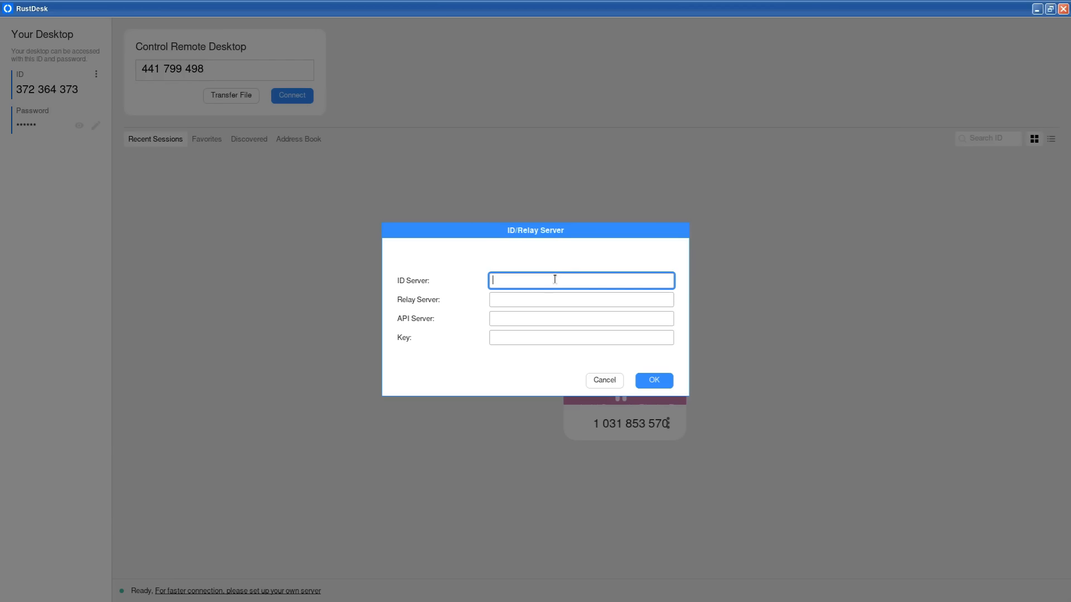
mouse_move(563, 299)
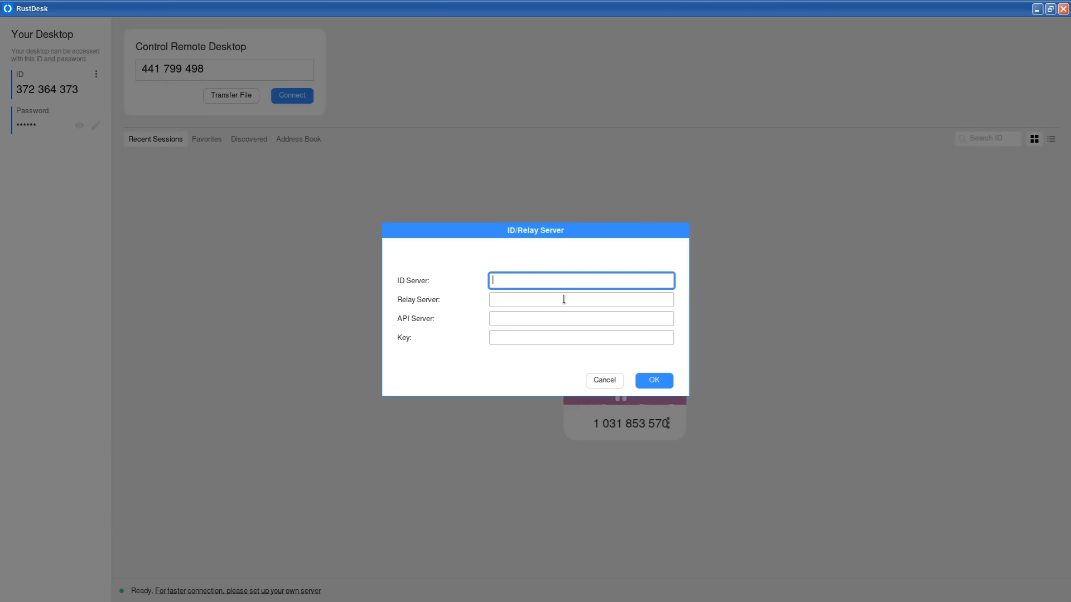
mouse_move(475, 269)
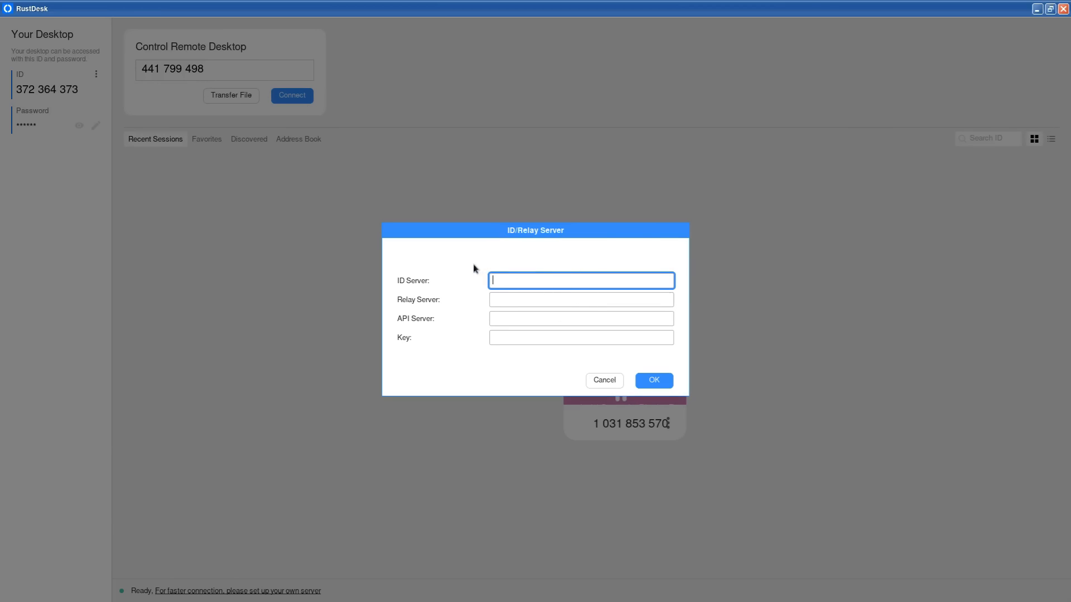
mouse_move(642, 274)
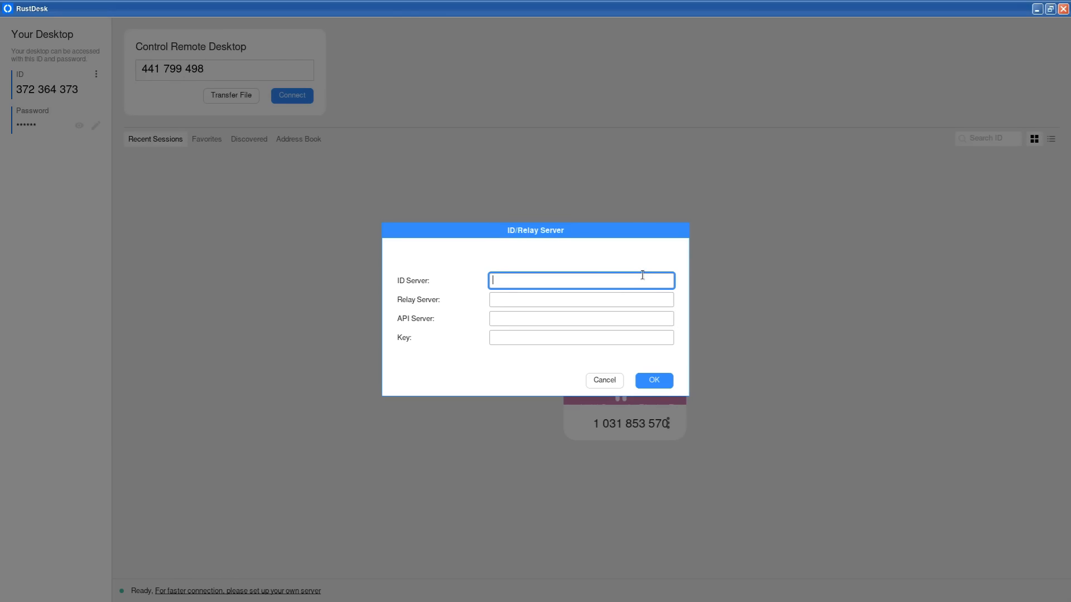
mouse_move(637, 276)
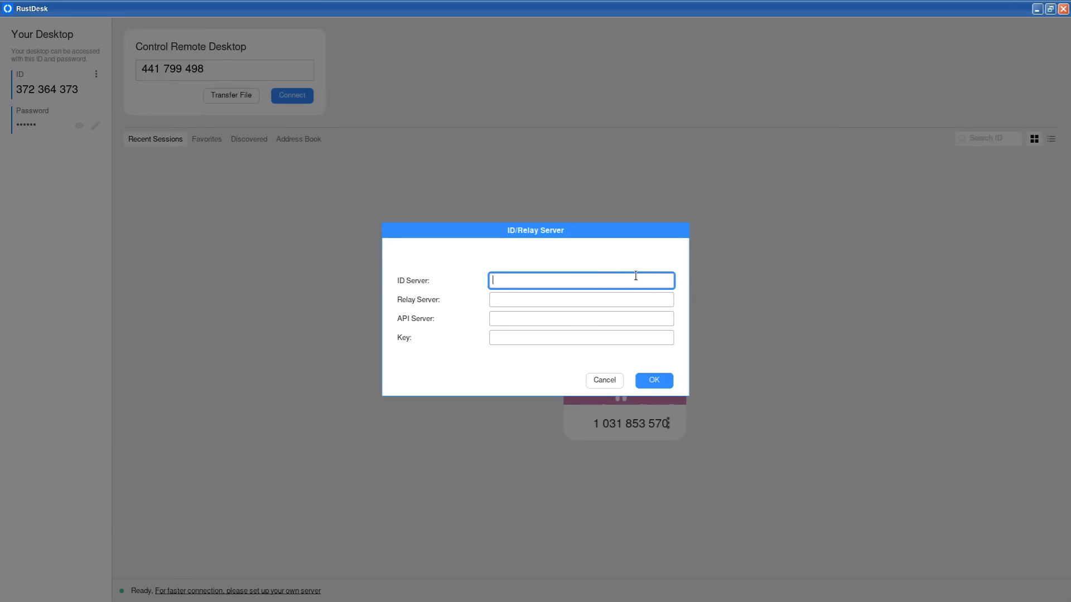
mouse_move(666, 214)
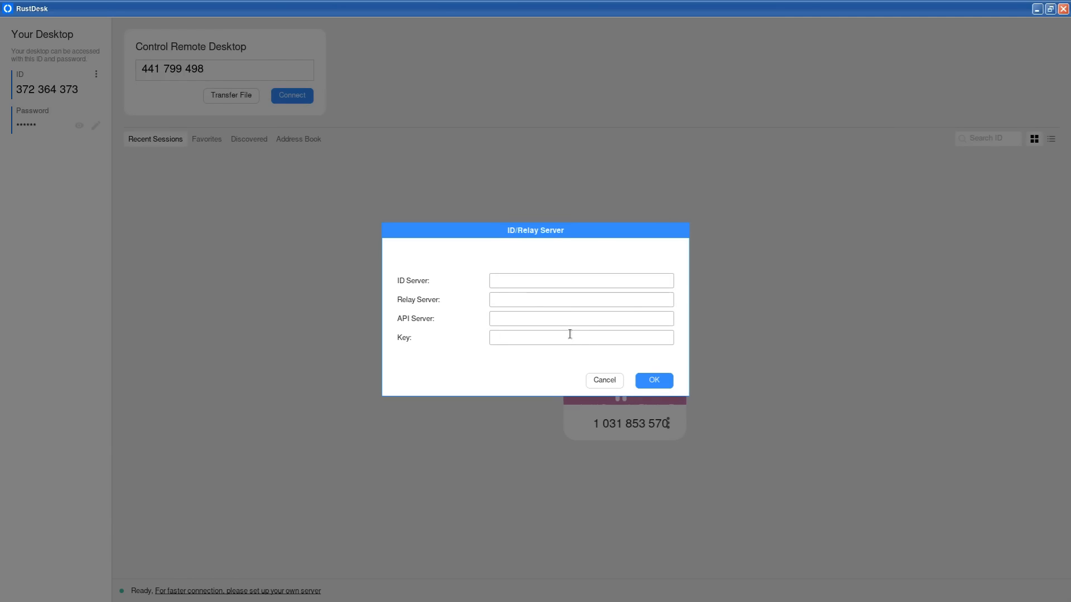
left_click(580, 337)
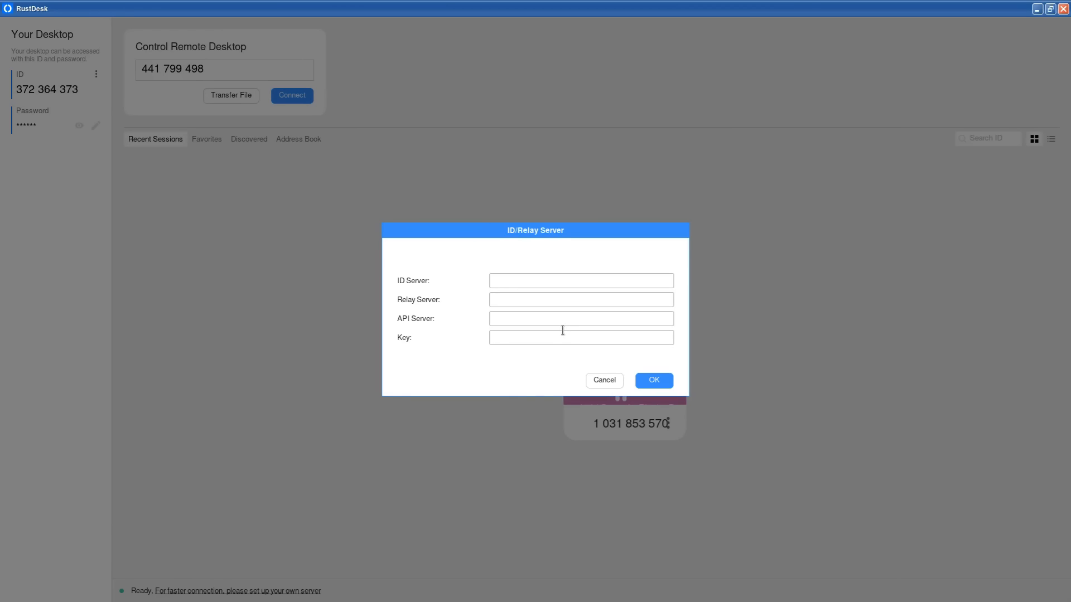
mouse_move(556, 331)
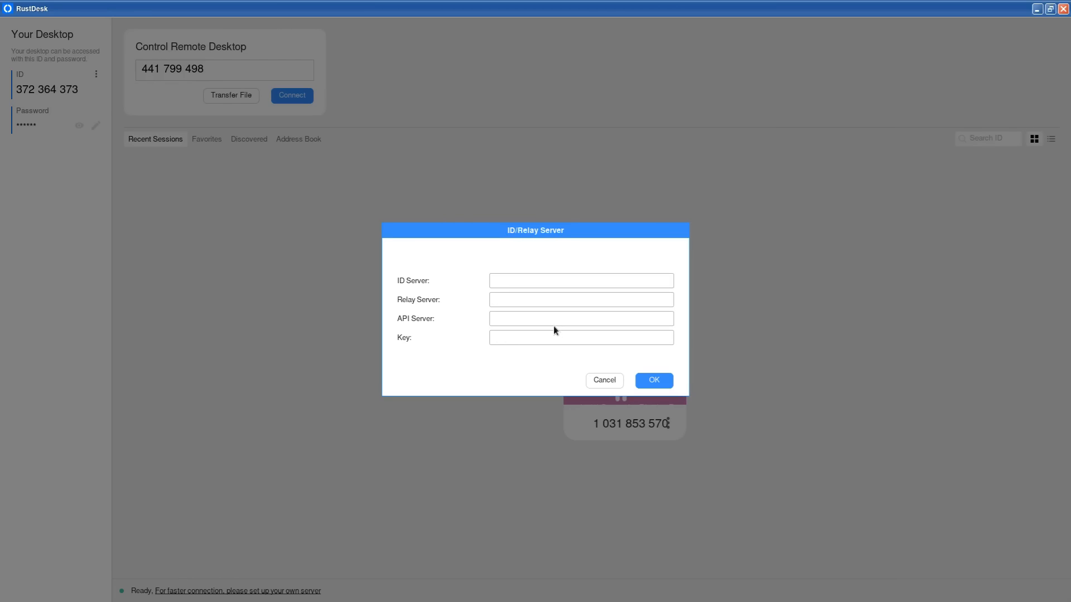
mouse_move(554, 326)
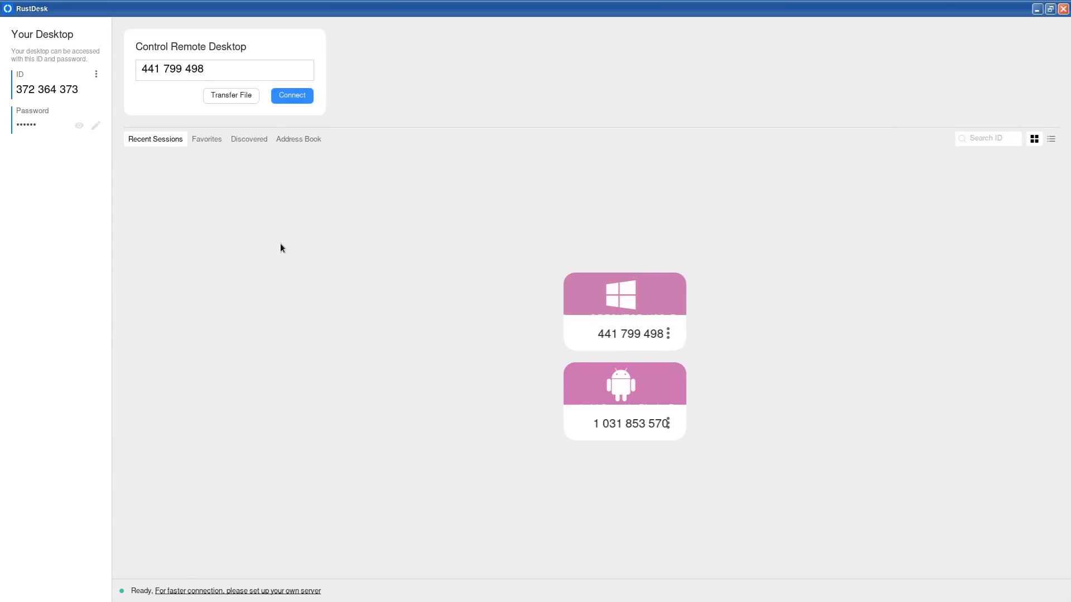
mouse_move(424, 282)
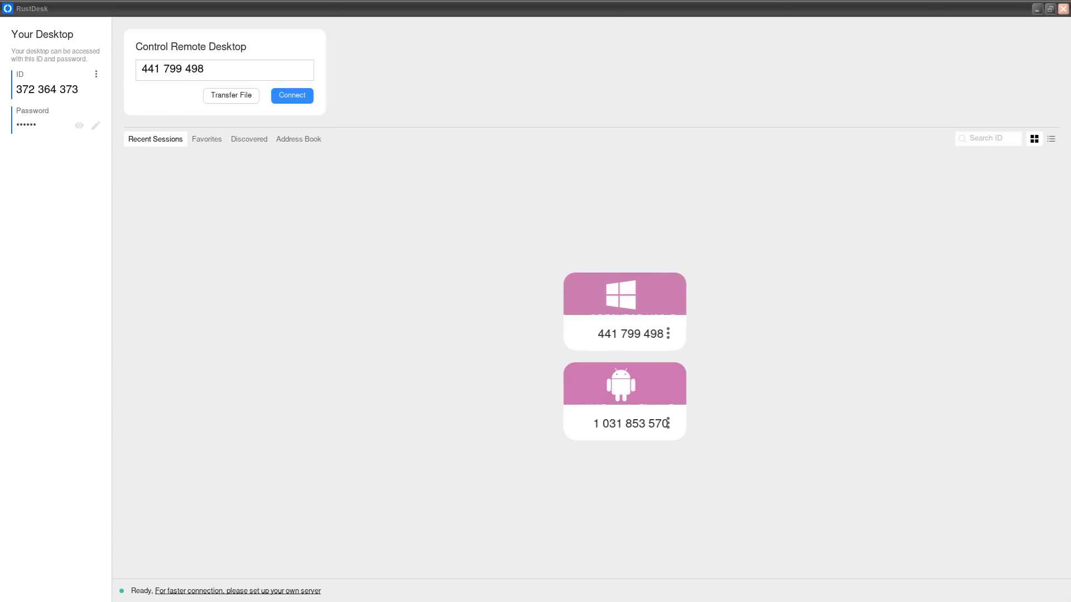
left_click(292, 95)
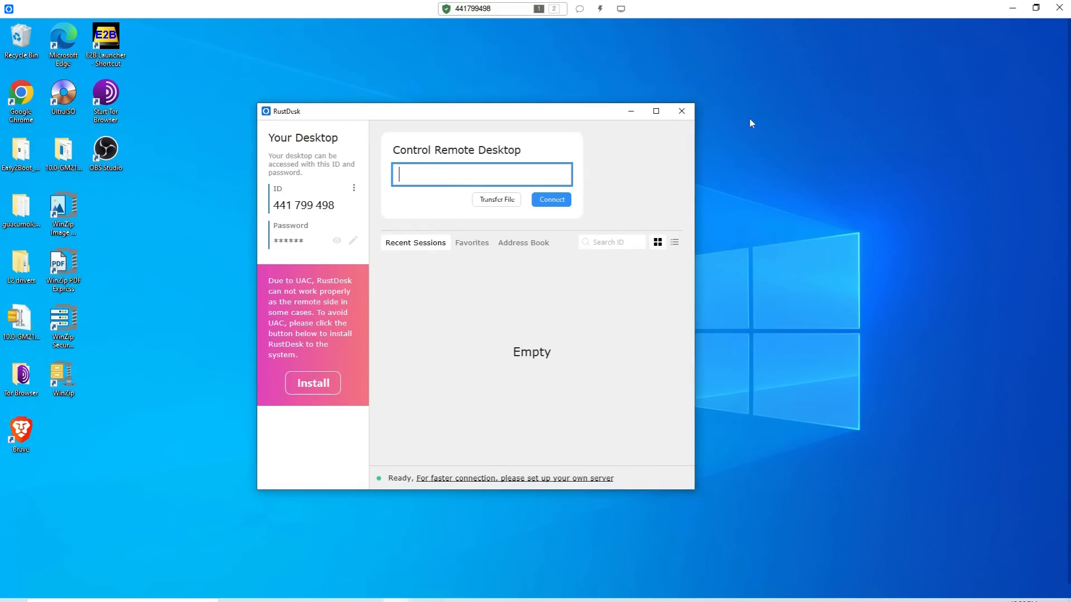
mouse_move(690, 155)
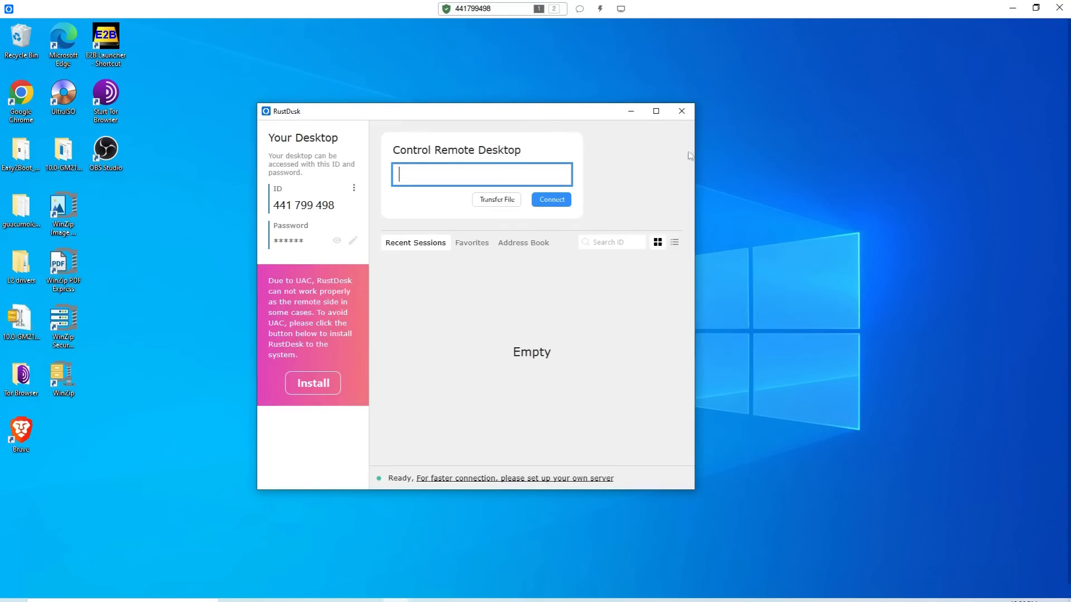
Step: Move the remote machine's RustDesk window to the upper right of its desktop
left_click_drag(479, 111, 720, 172)
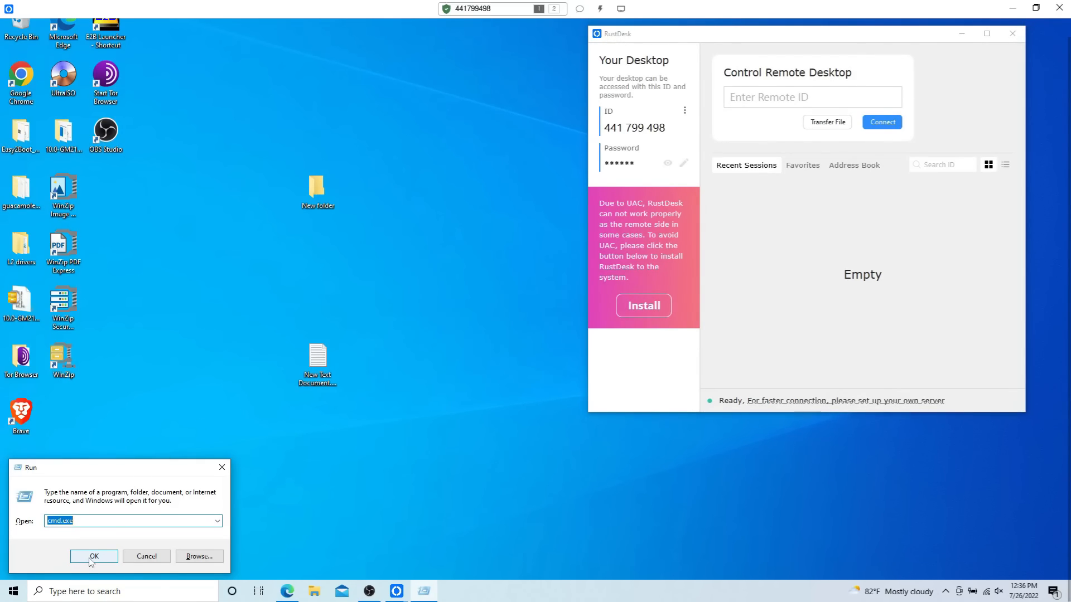
Step: Launch cmd from Run on the remote machine and start entering ping gnu.org
left_click(94, 556)
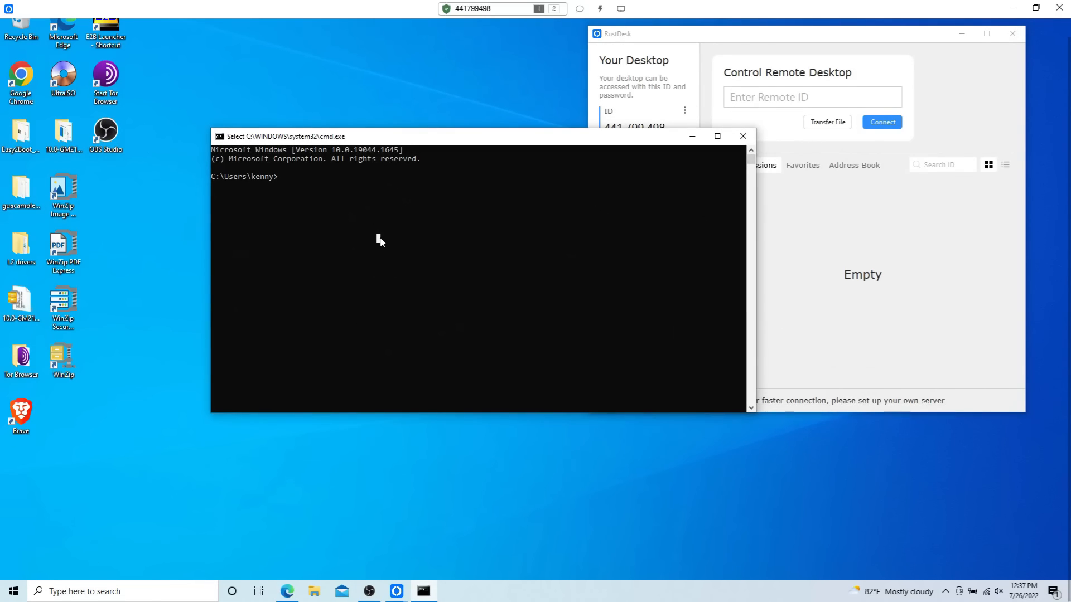
type("ping gnu.org")
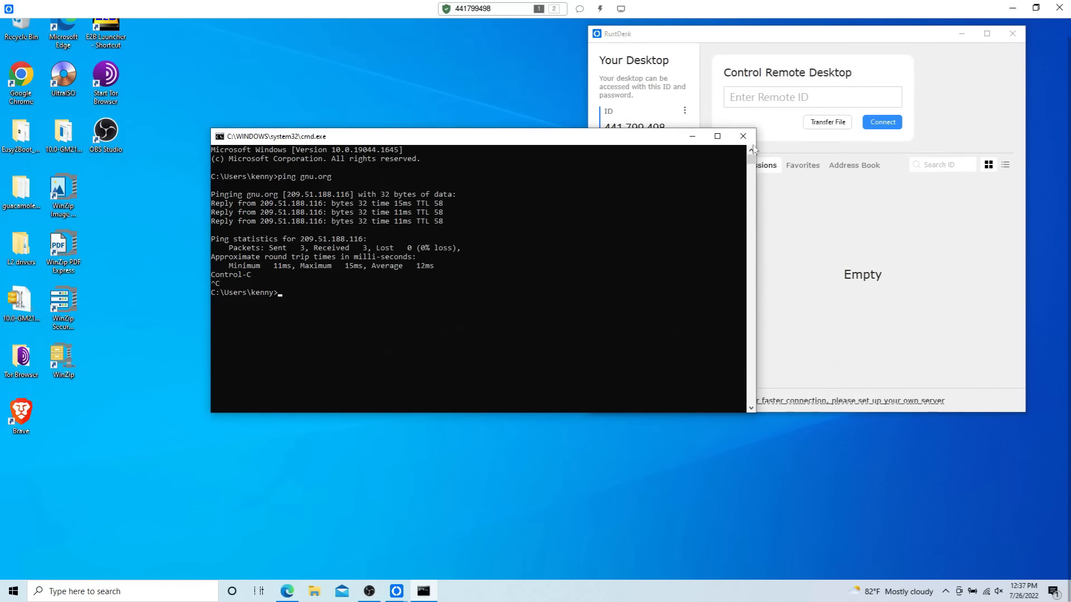
mouse_move(769, 153)
type("control")
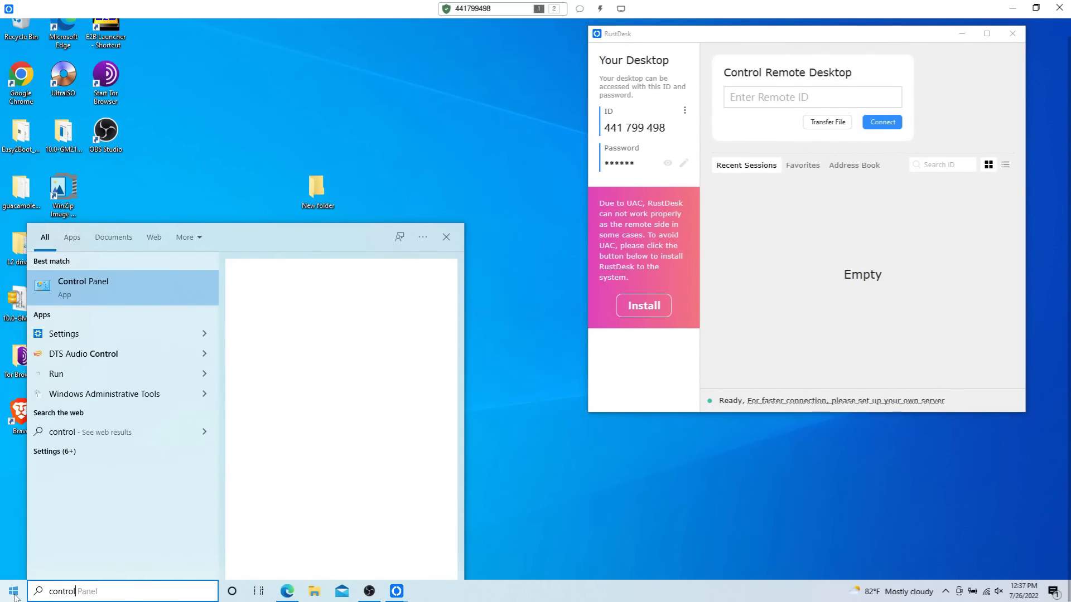
Step: Launch Control Panel on the remote machine from the search results
left_click(82, 286)
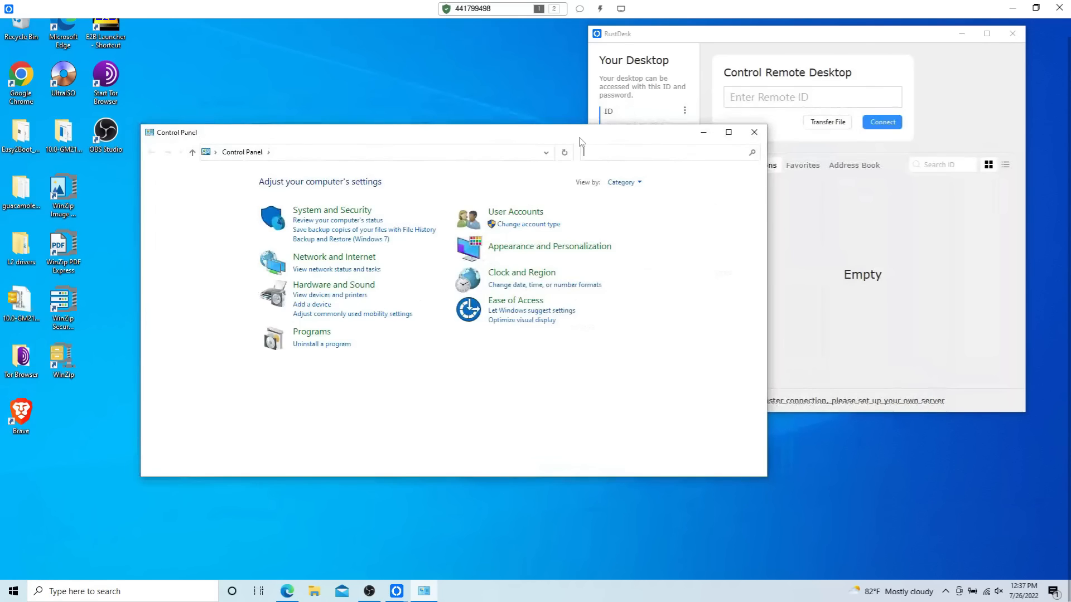
mouse_move(647, 140)
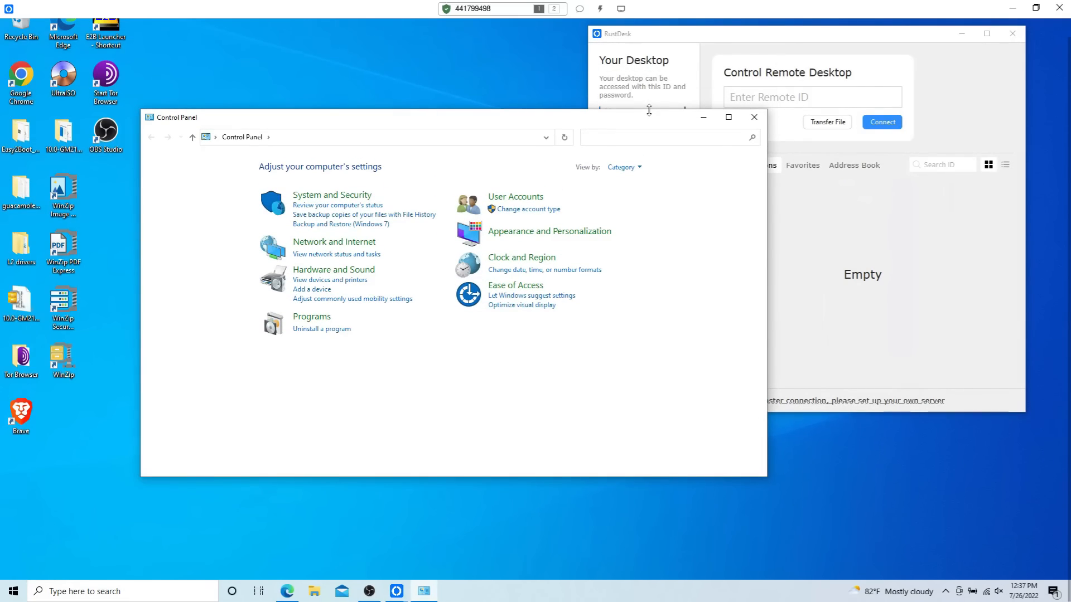
mouse_move(176, 452)
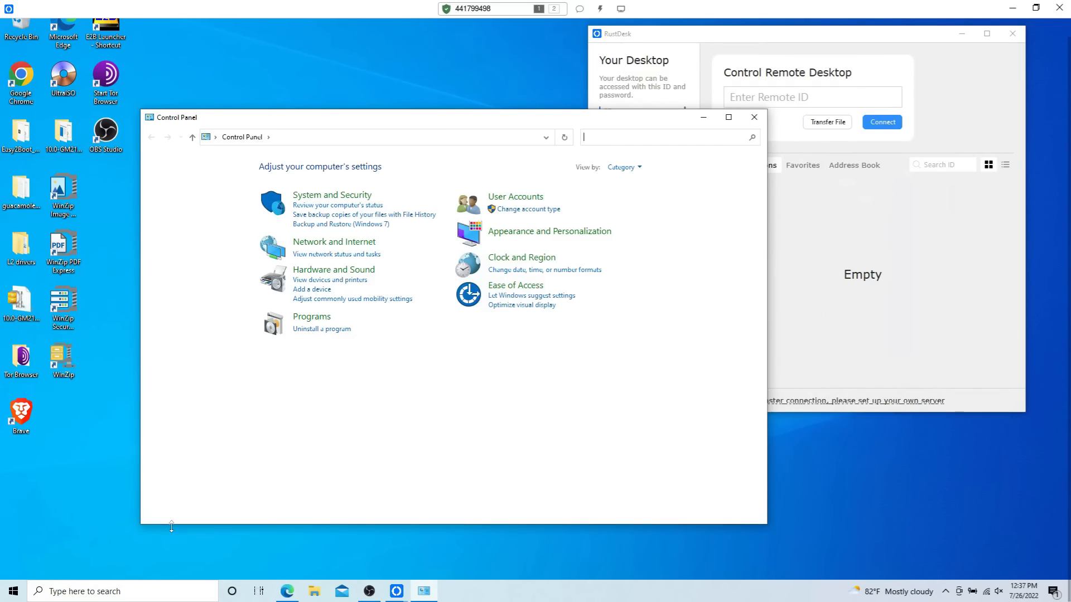
mouse_move(767, 281)
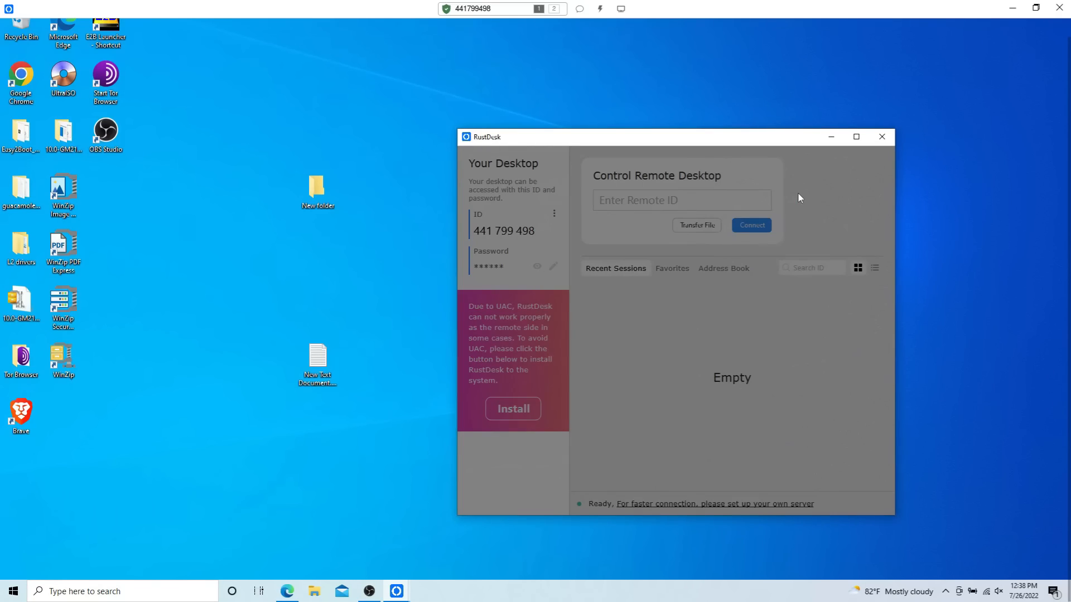
mouse_move(695, 221)
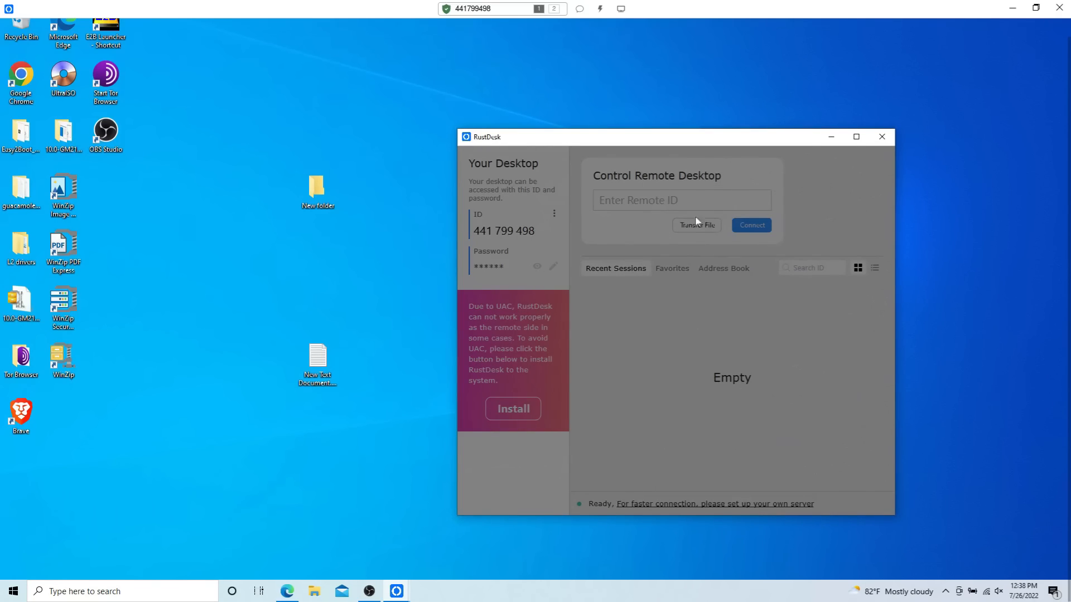
mouse_move(683, 215)
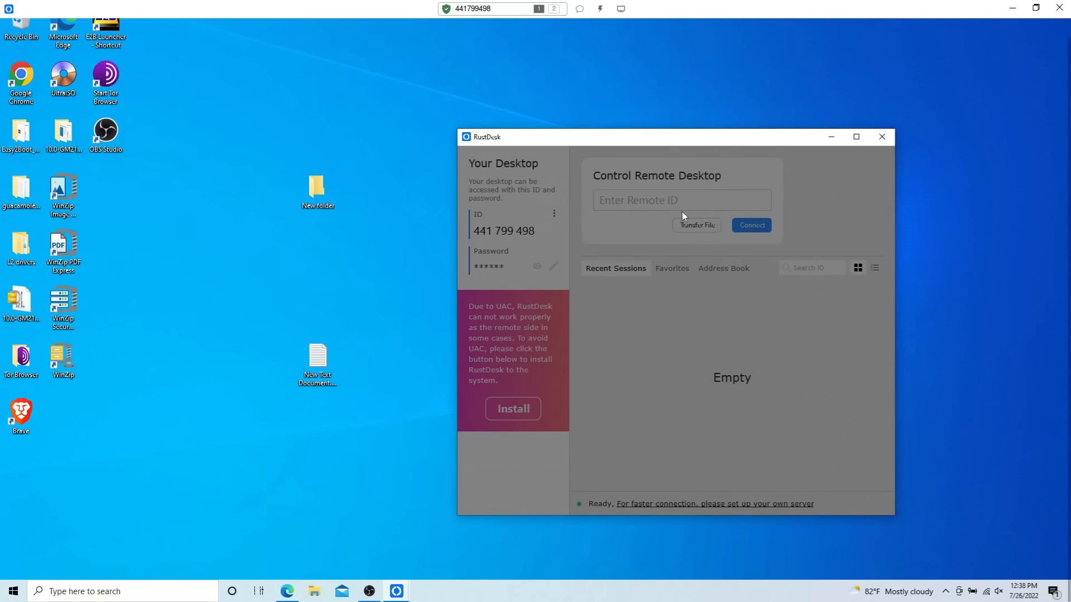
mouse_move(655, 227)
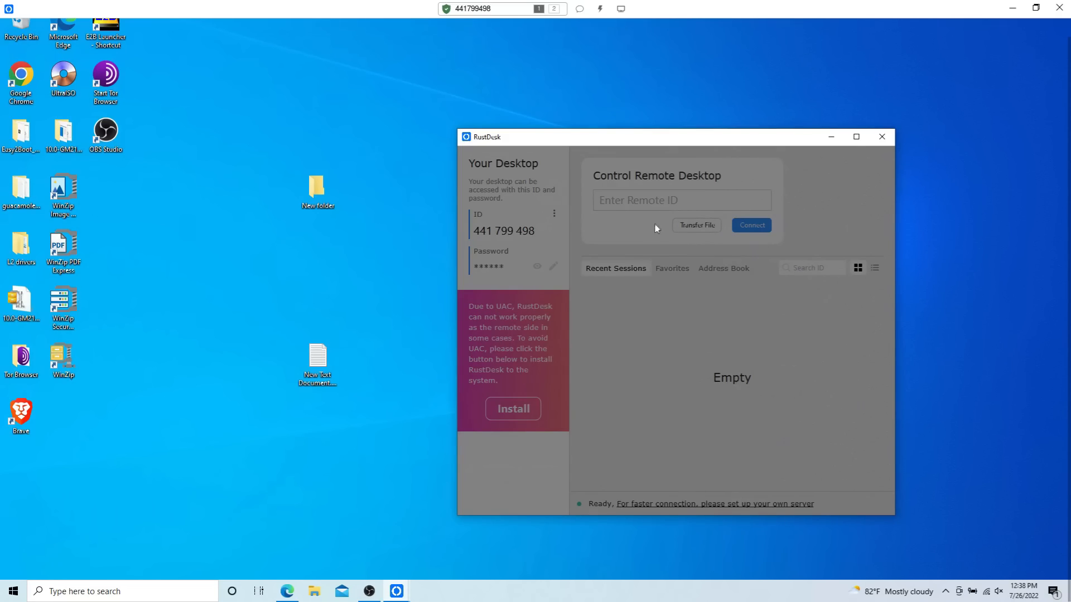
mouse_move(747, 403)
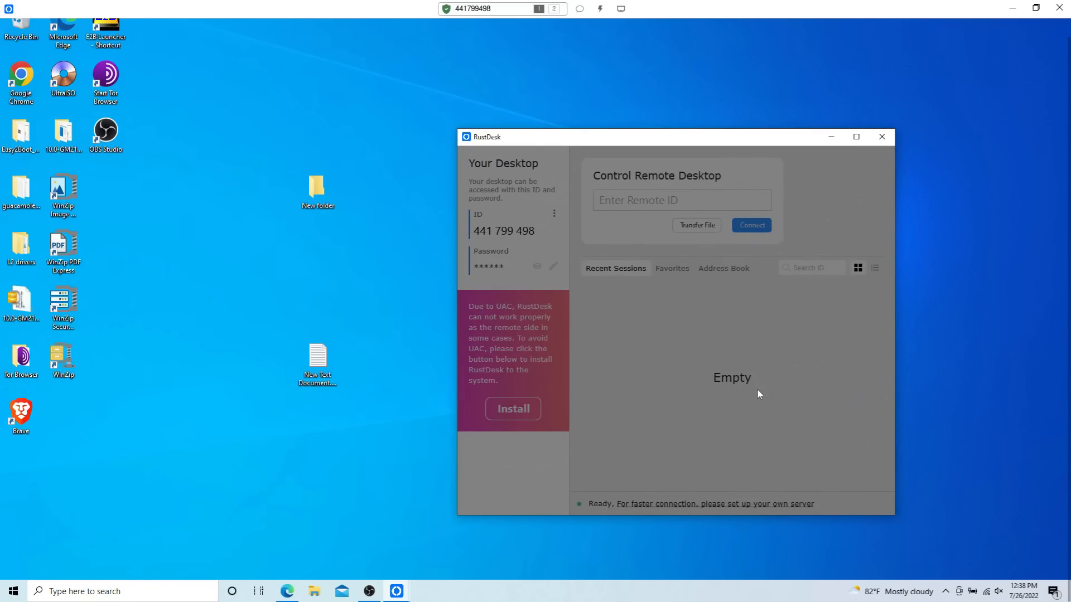
mouse_move(763, 357)
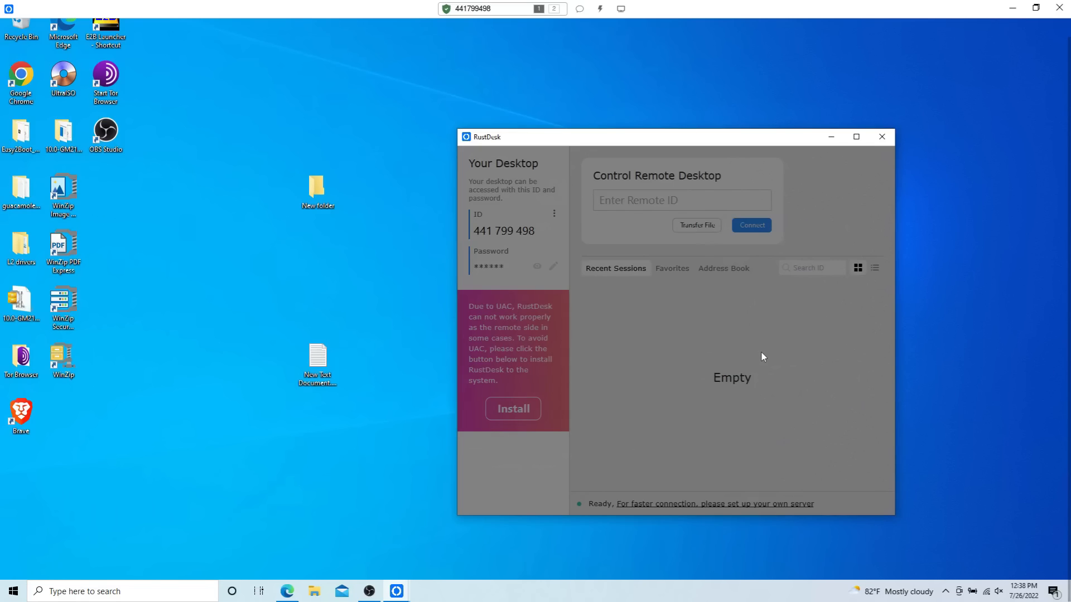
mouse_move(692, 267)
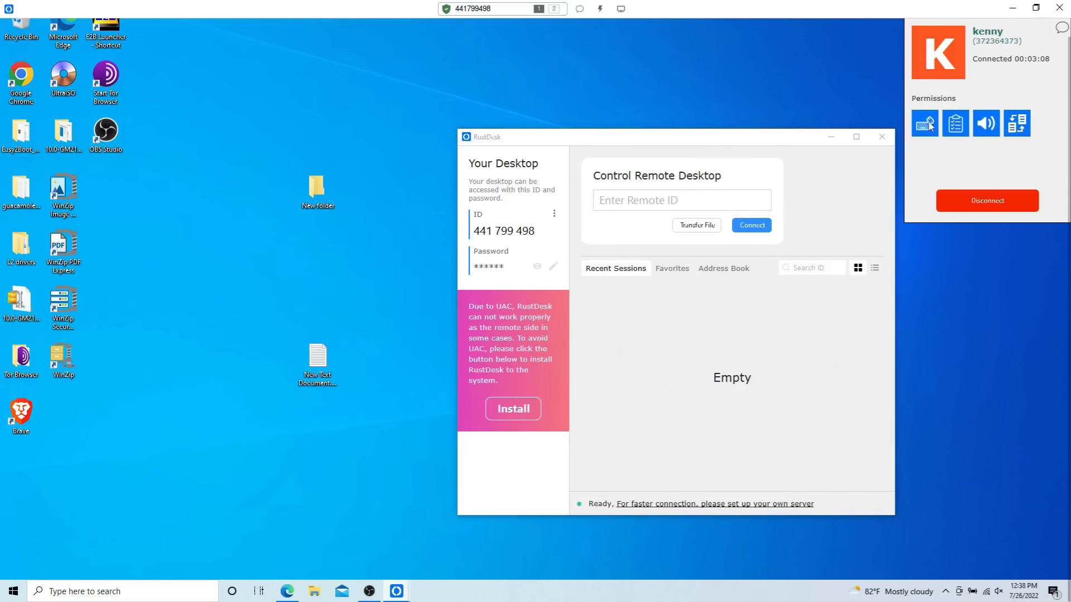
mouse_move(957, 124)
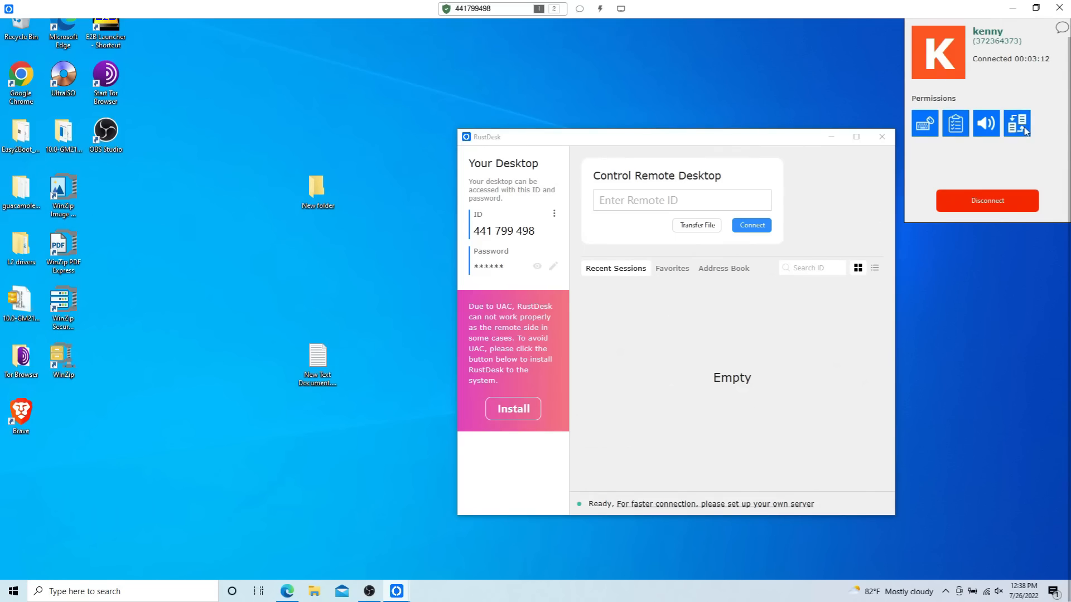
mouse_move(955, 123)
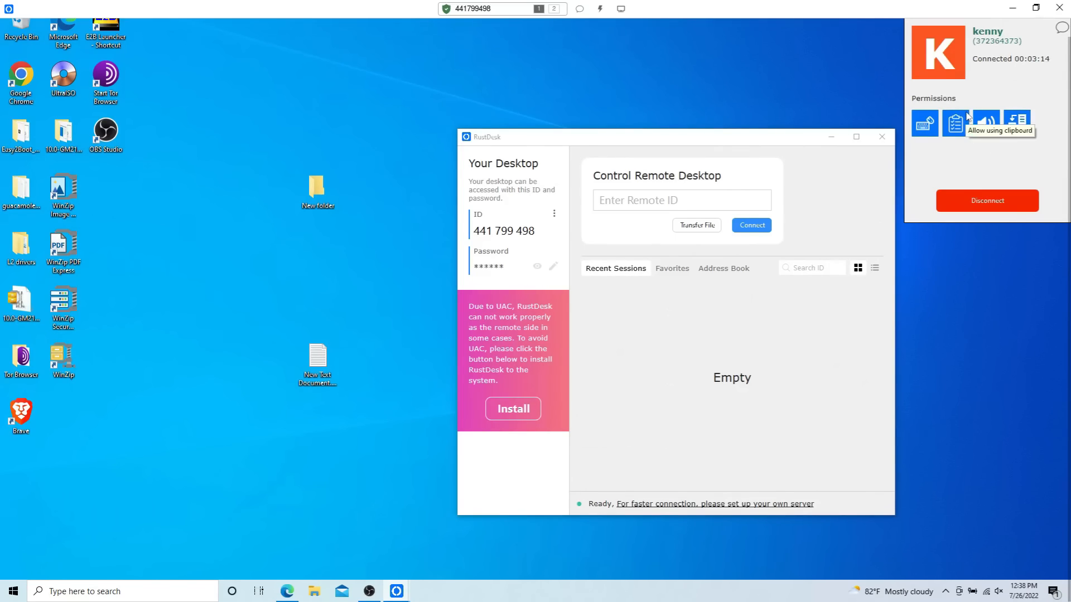
mouse_move(739, 140)
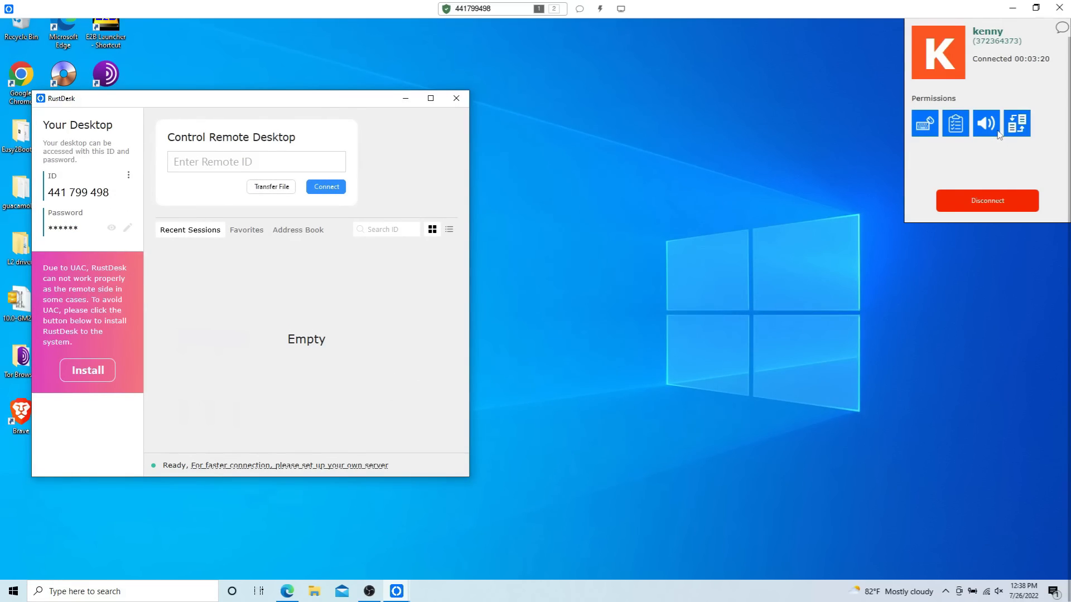
mouse_move(986, 124)
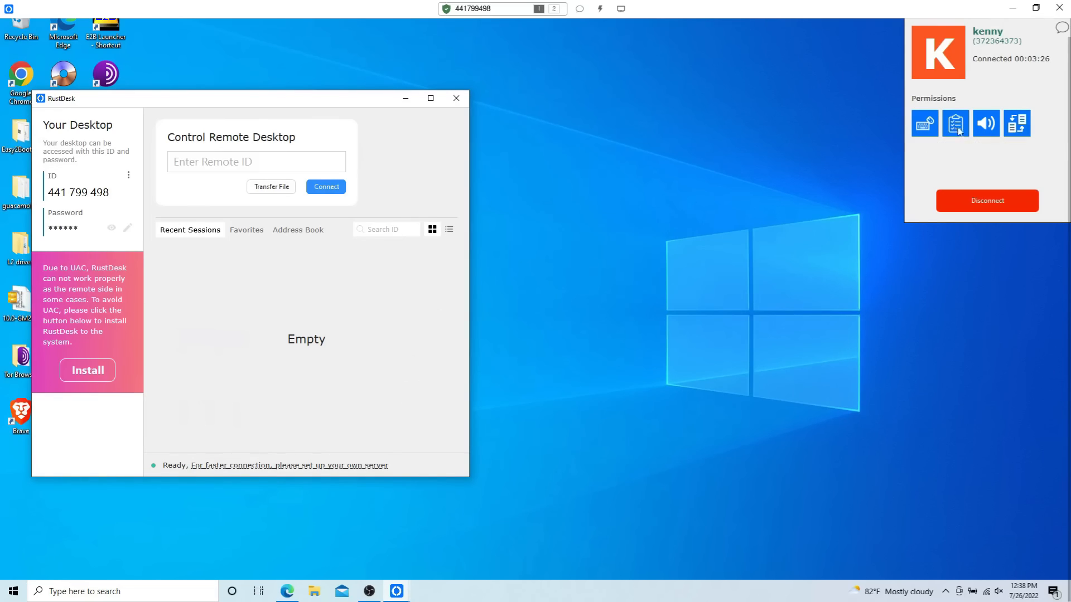
mouse_move(985, 124)
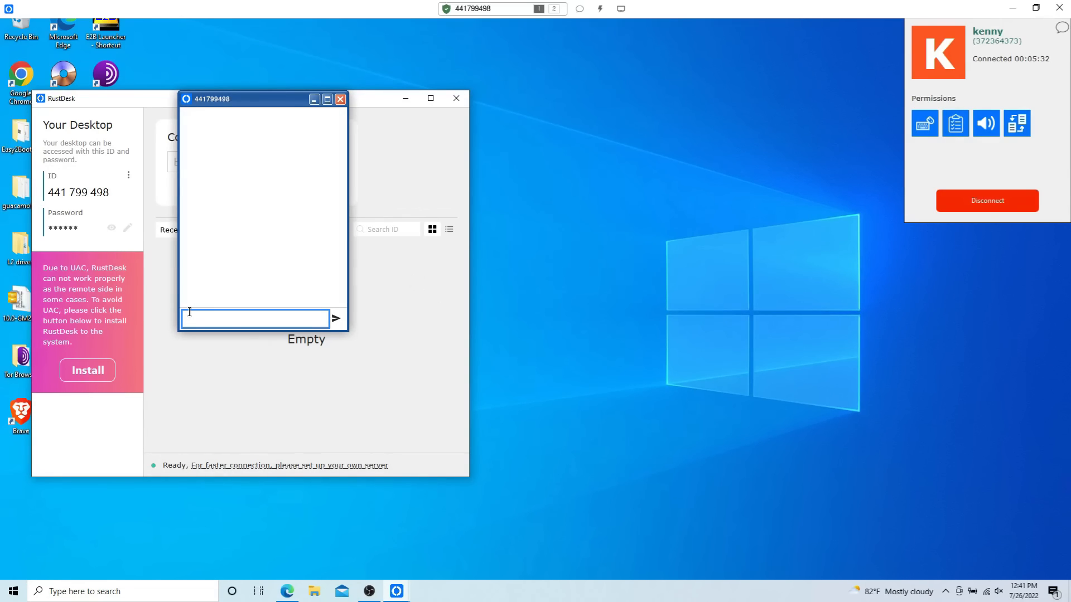
Step: Write the chat message 'can I have access to the mouse and keyboard' to the remote peer
type("c")
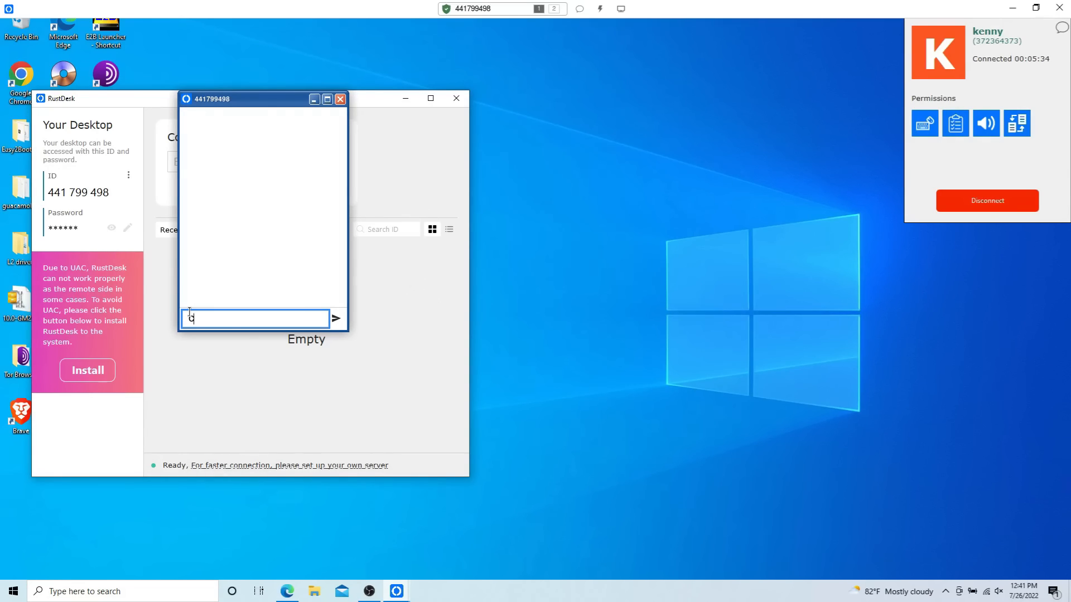
type("an I have acce")
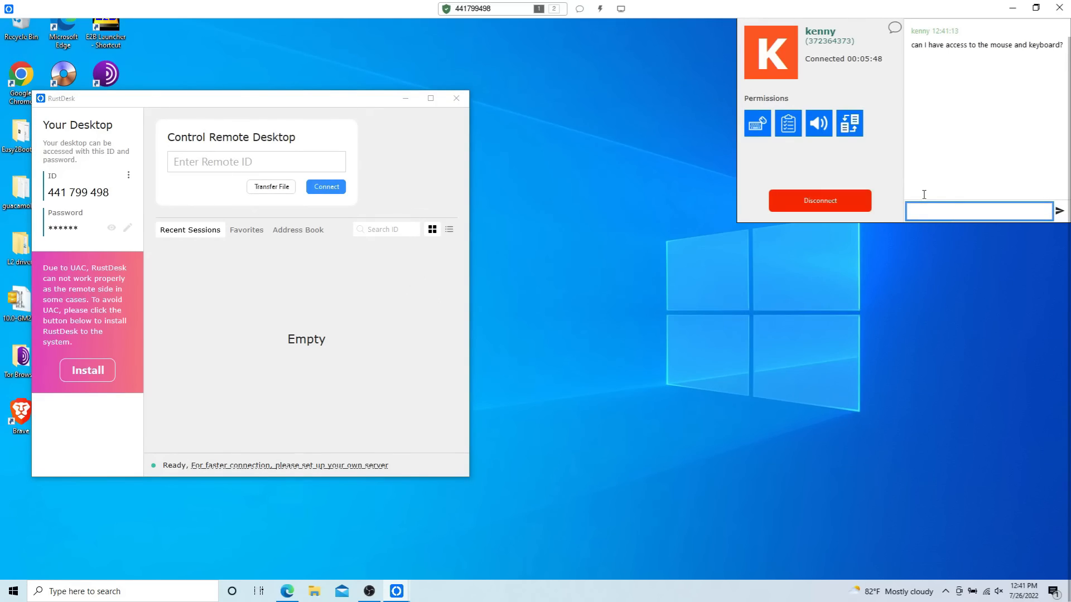
Step: Reply 'hello' in the connection manager chat and send it
type("hel")
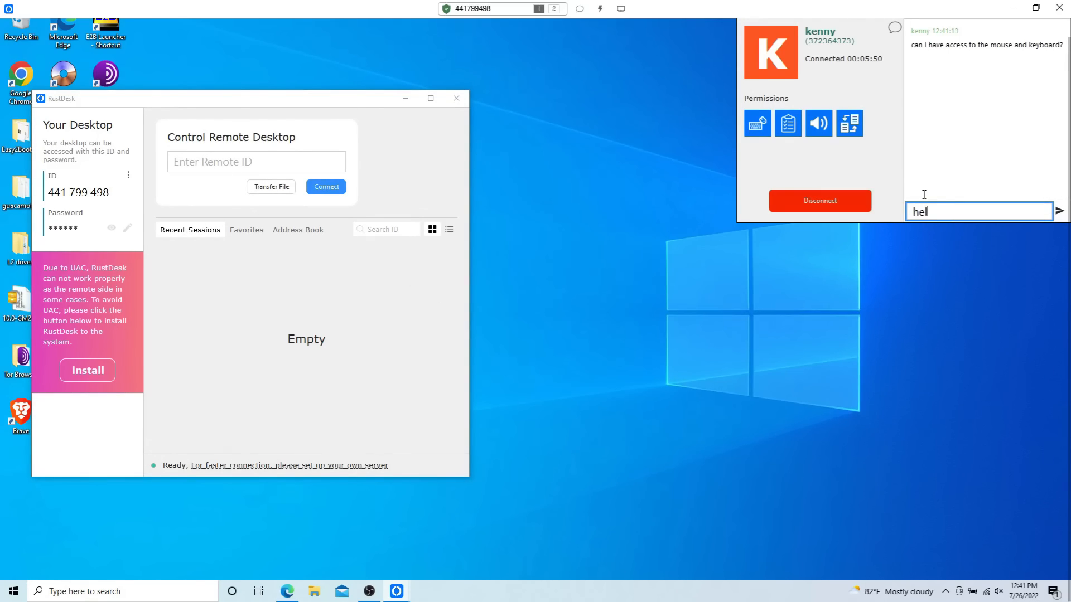
type("lo")
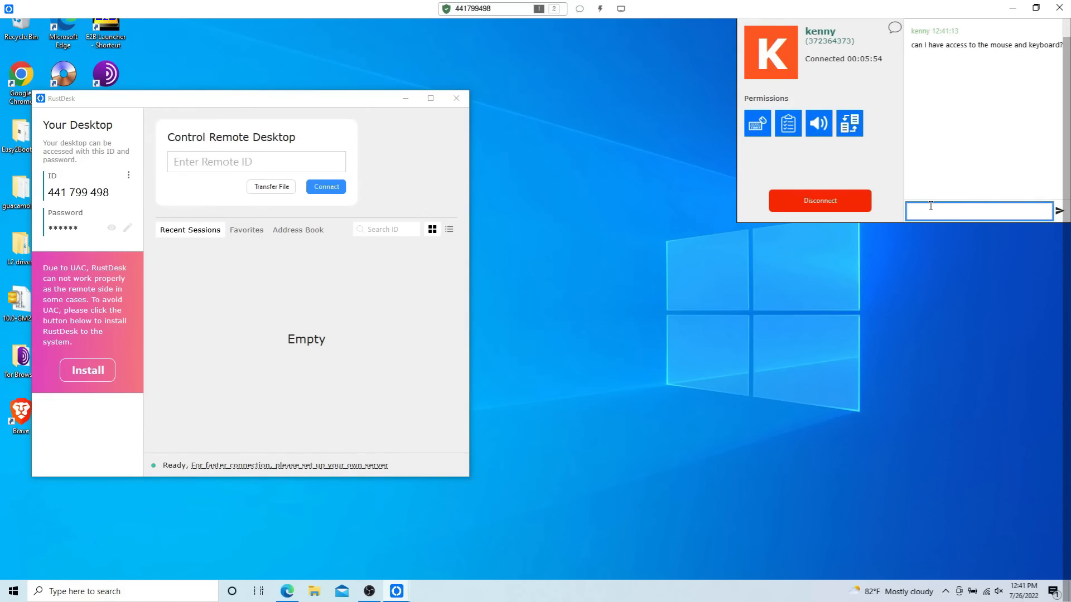
type("hello")
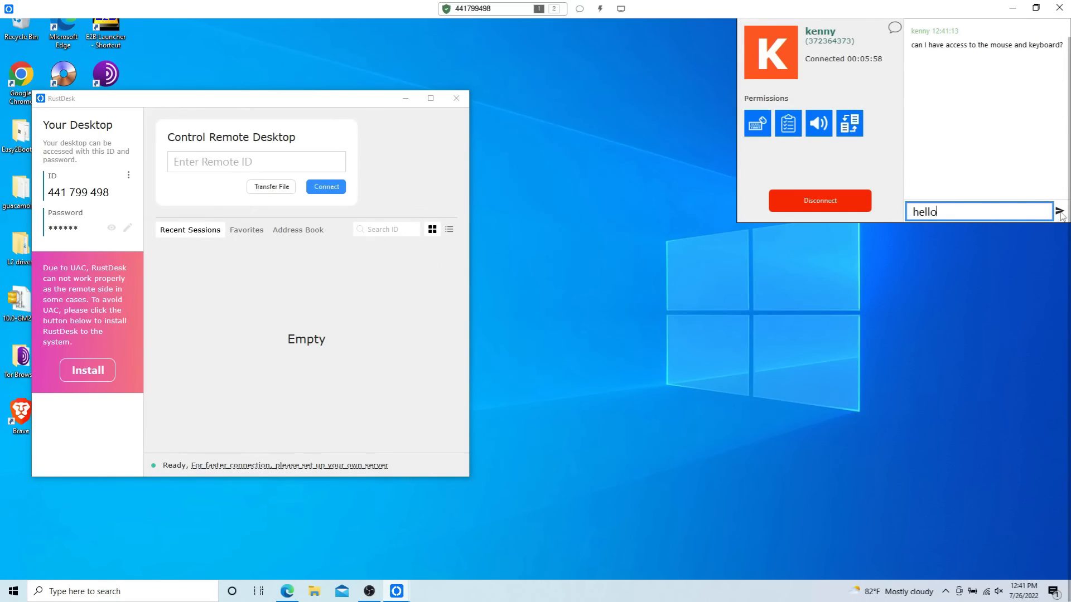
left_click(1060, 211)
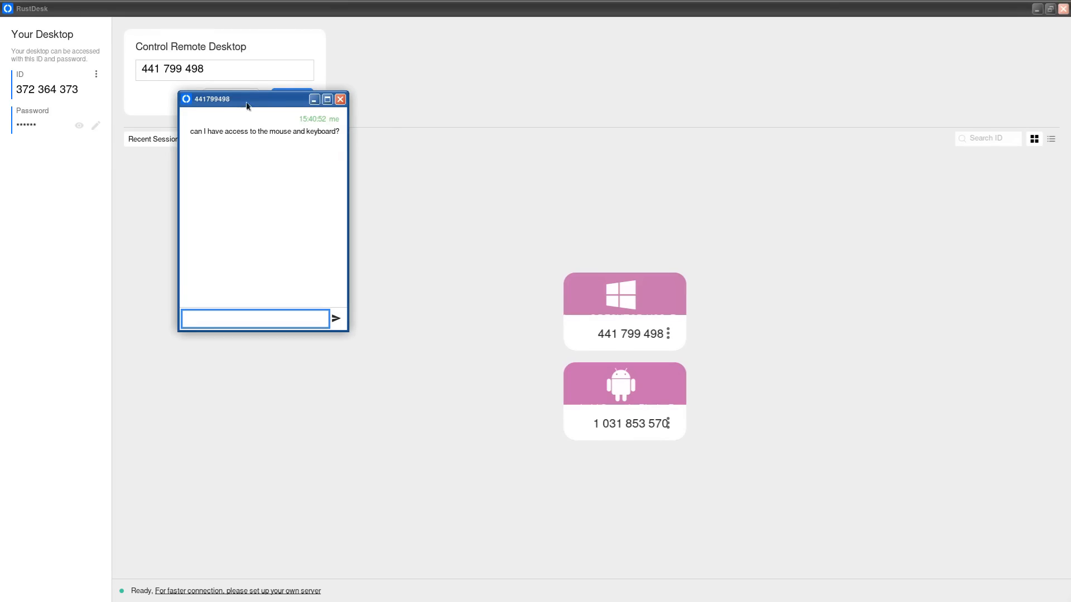
Step: Move the client chat window to the centre of the screen
left_click_drag(245, 100, 653, 170)
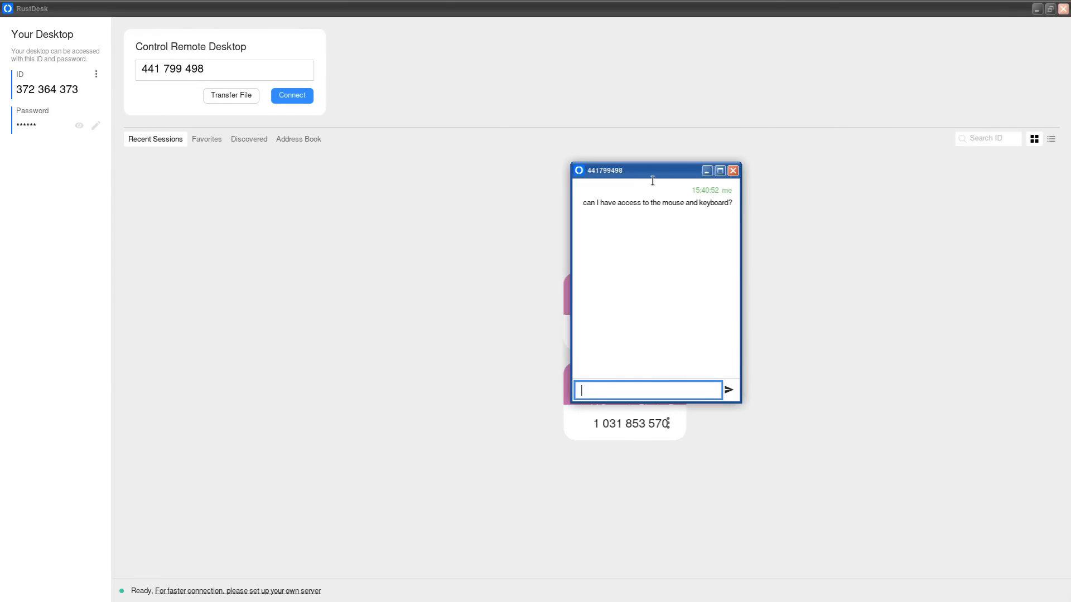
left_click_drag(652, 170, 381, 136)
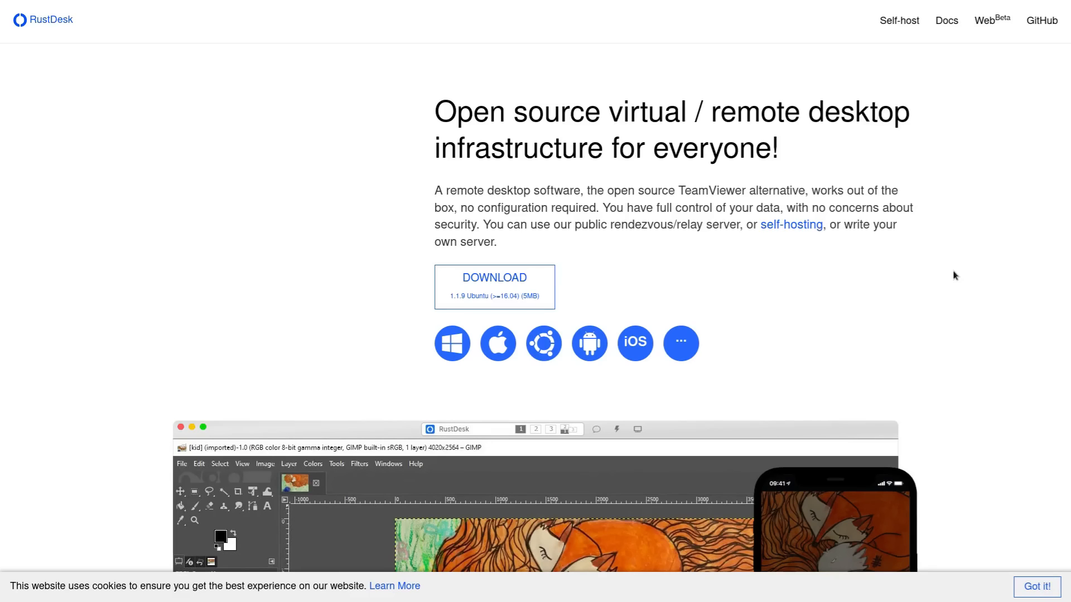
Step: Switch the browser to the rustdesk.com landing page with its Download options
left_click(1041, 20)
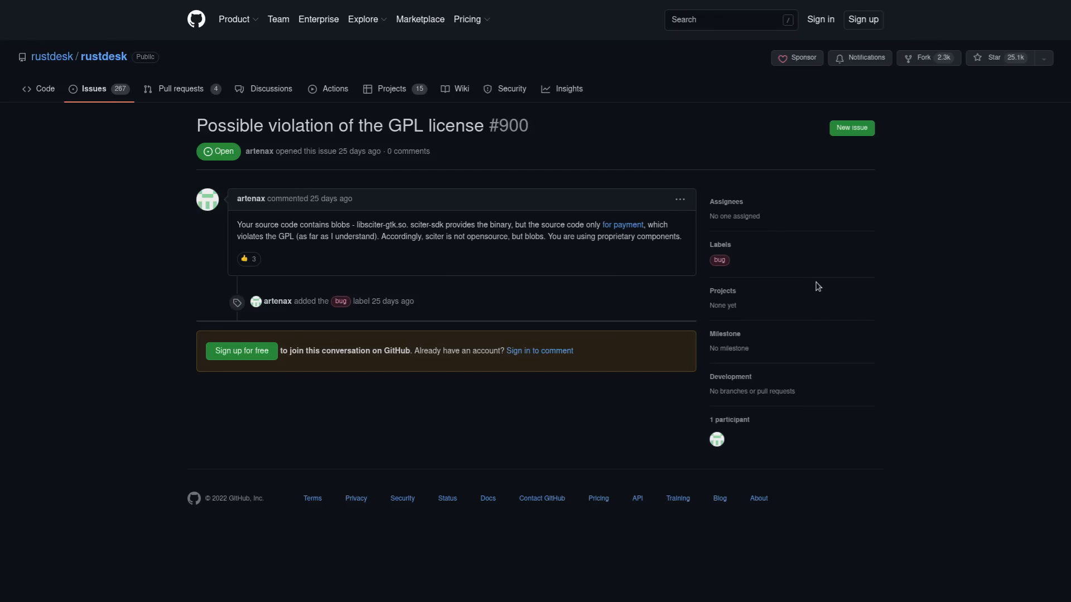
mouse_move(823, 294)
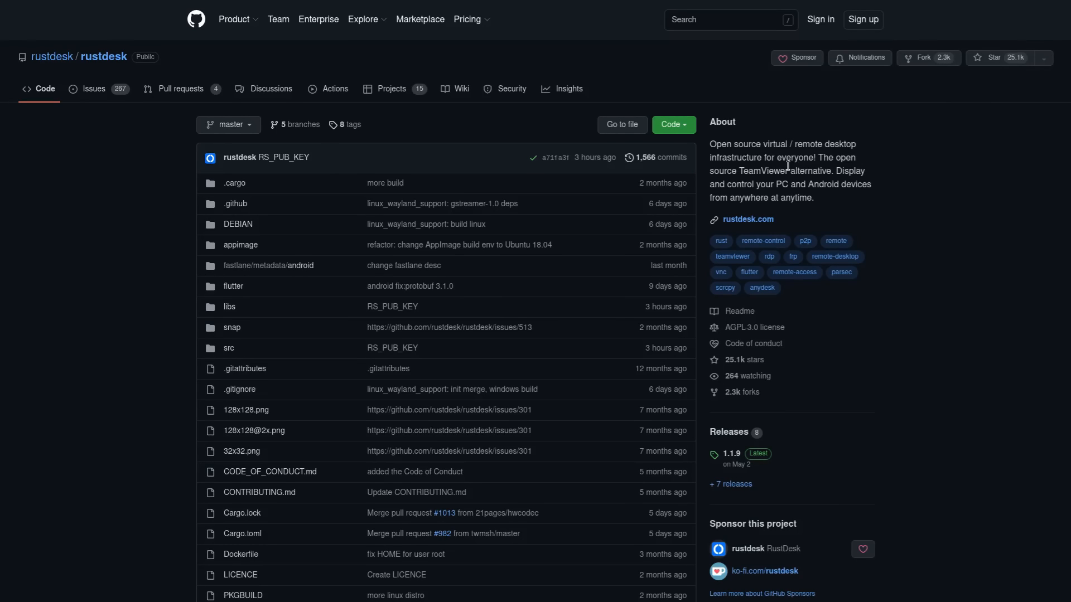
mouse_move(859, 172)
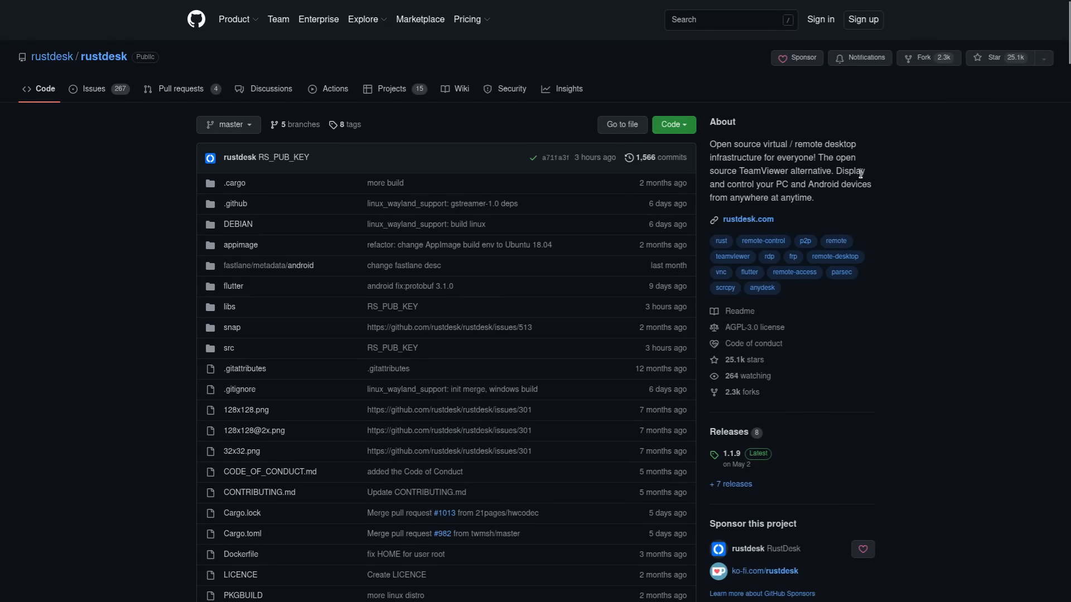
Step: Scroll the rustdesk repository page down to its Releases and Contributors sections
scroll("down", 3)
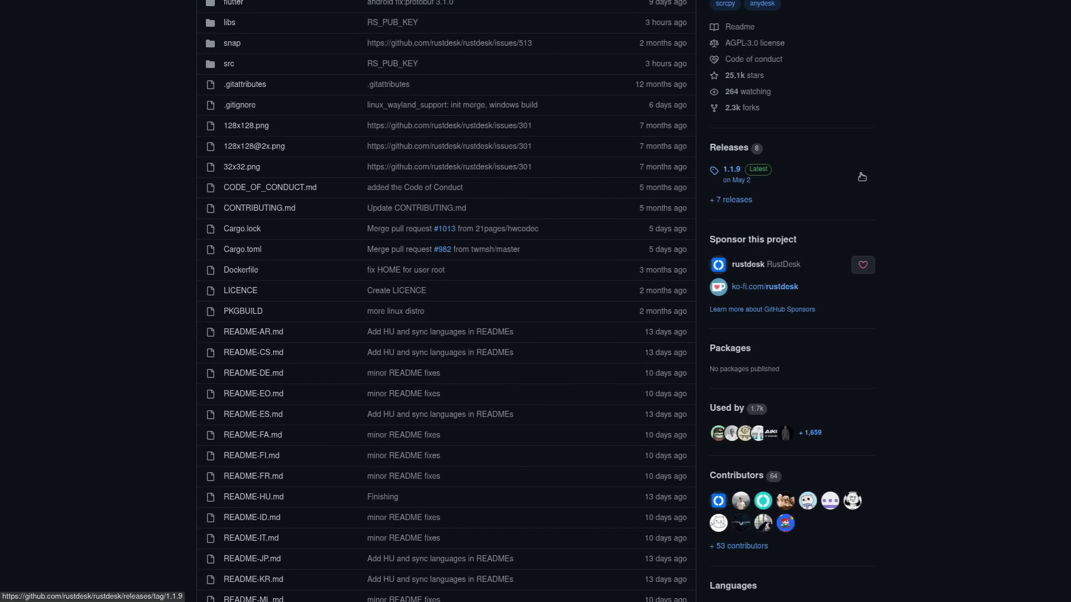